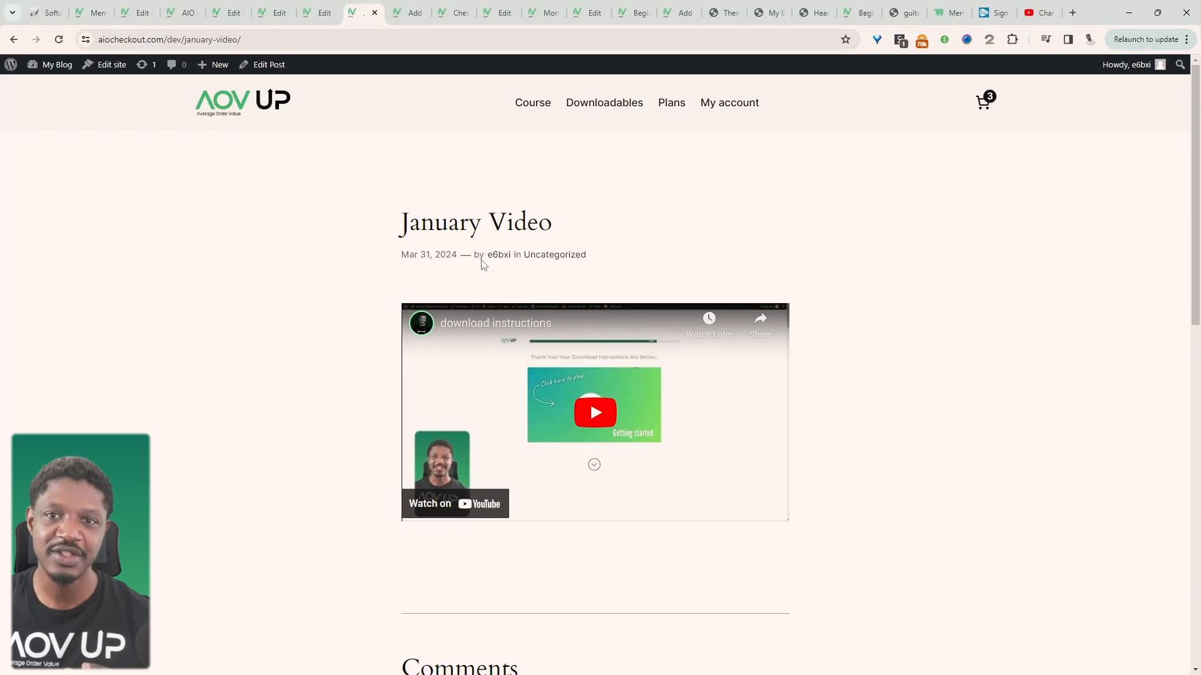
mouse_move(556, 136)
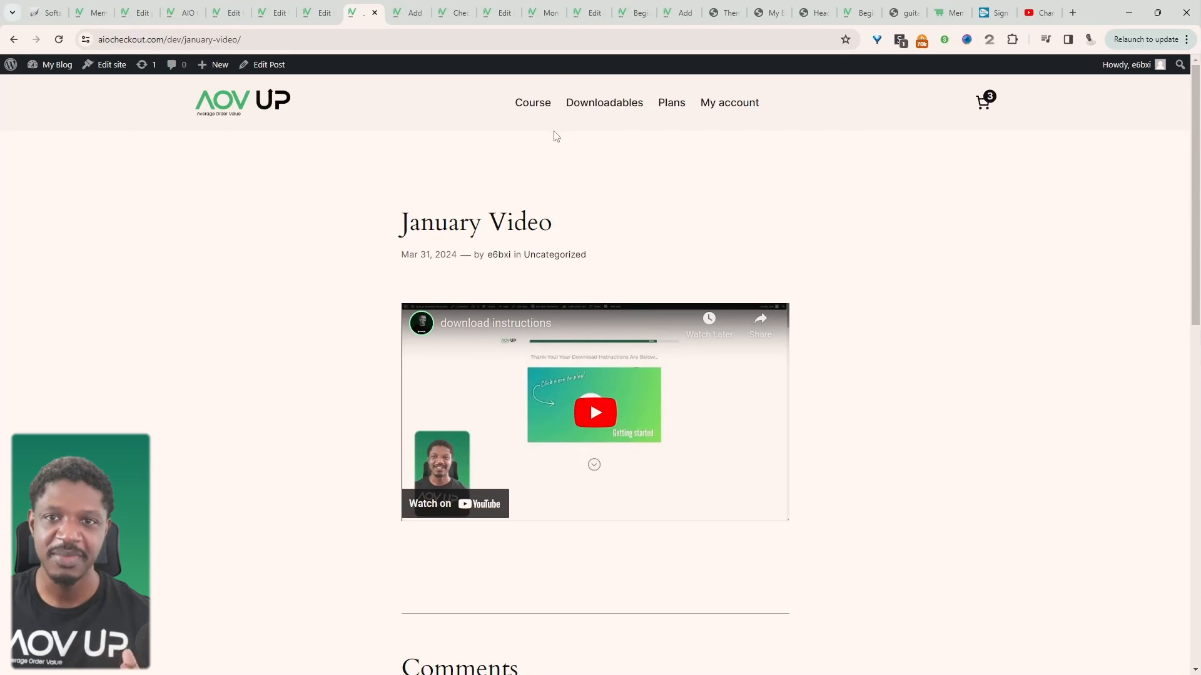
mouse_move(398, 109)
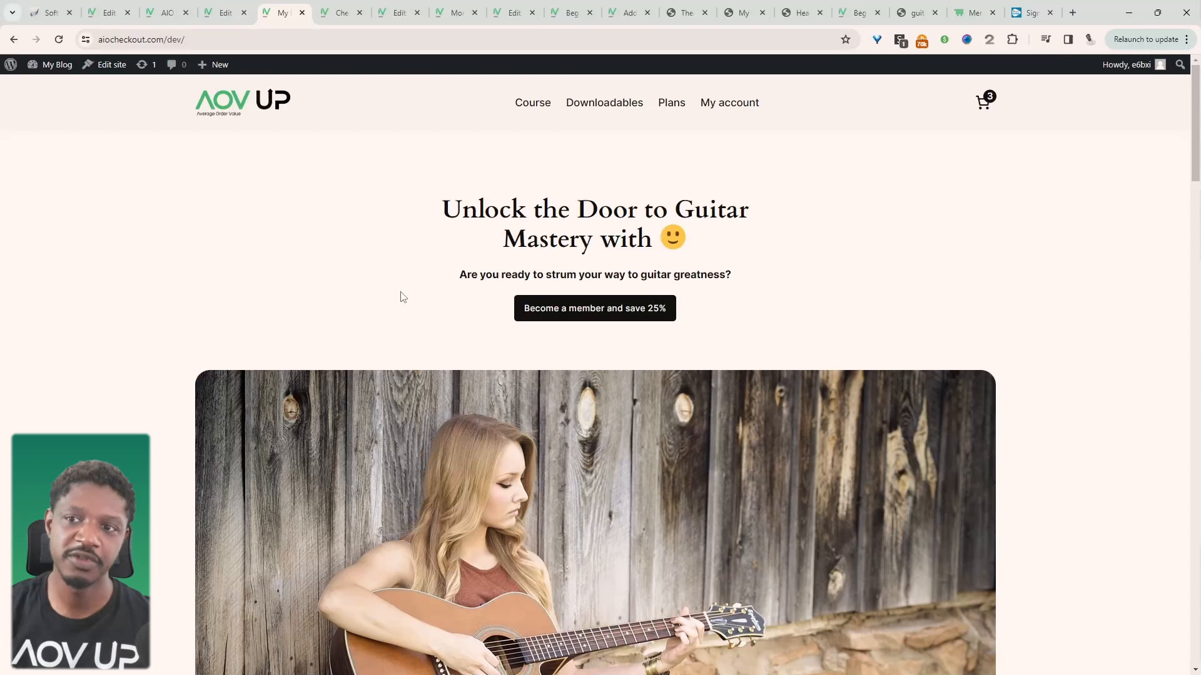
mouse_move(320, 302)
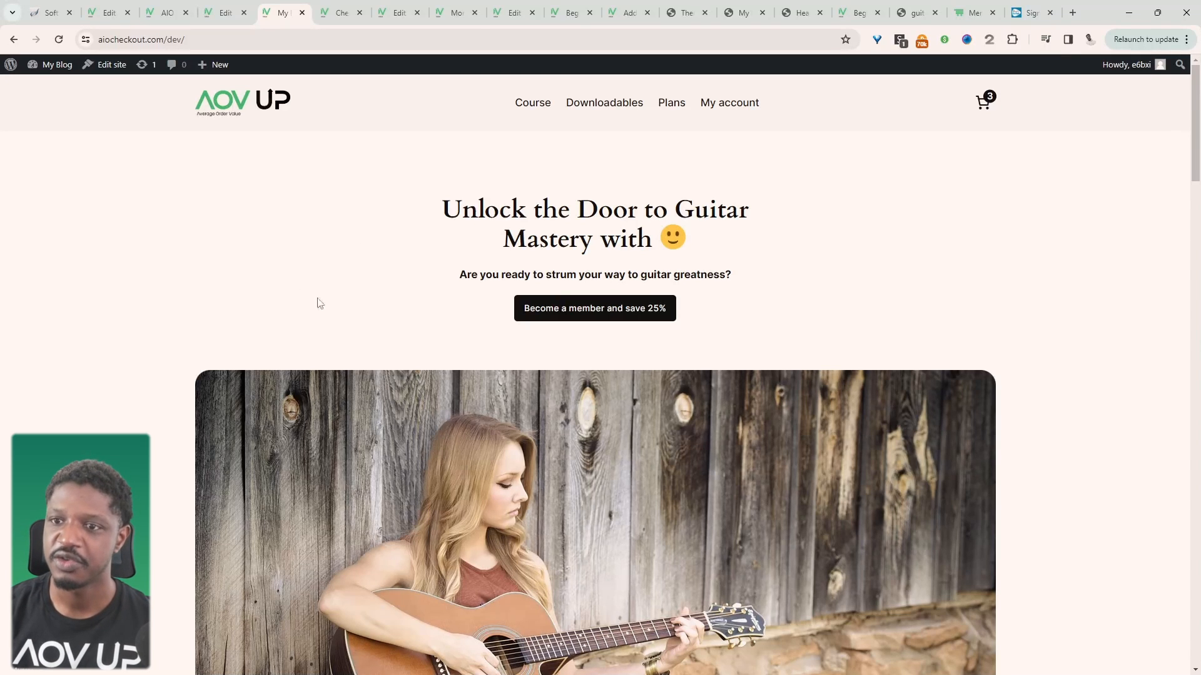
scroll("down", 3)
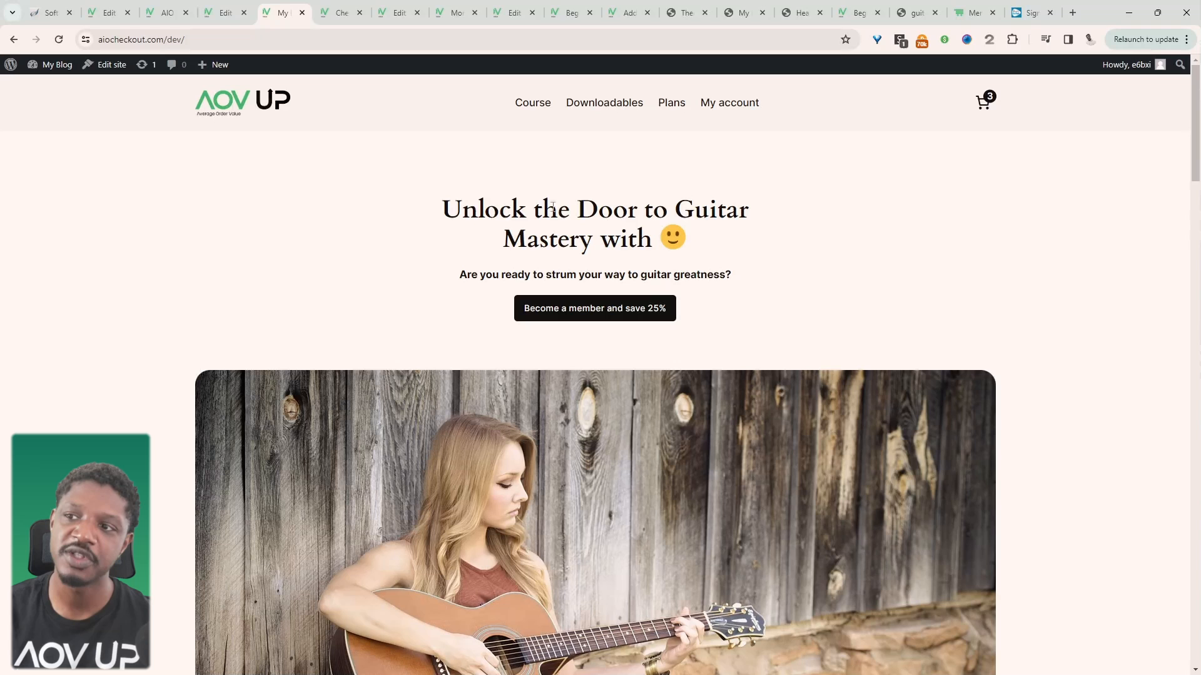
mouse_move(604, 103)
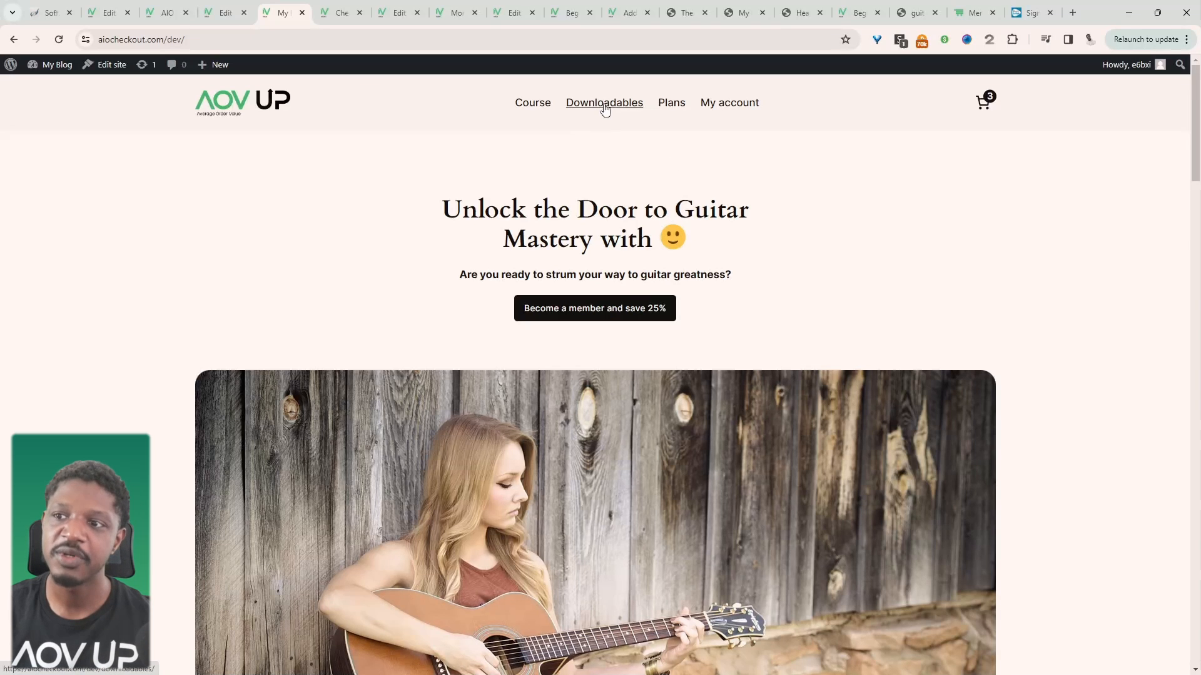
- Go to the Downloadables page from the site header navigation menu
left_click(604, 103)
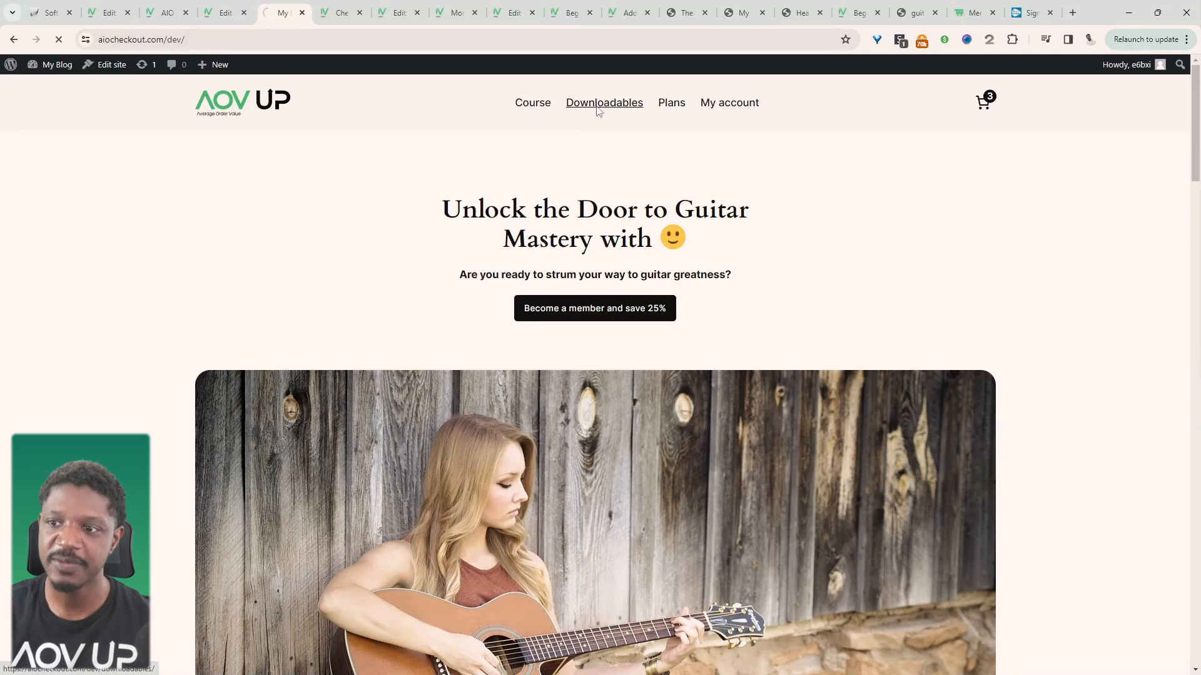
left_click(604, 101)
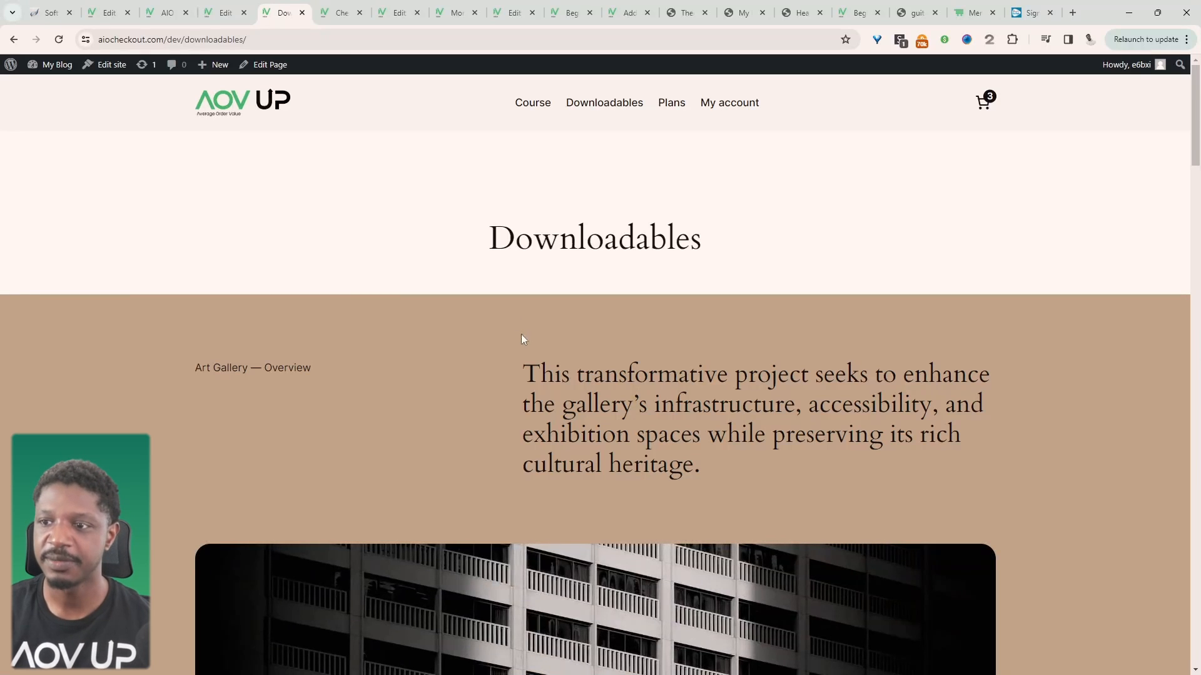
mouse_move(447, 373)
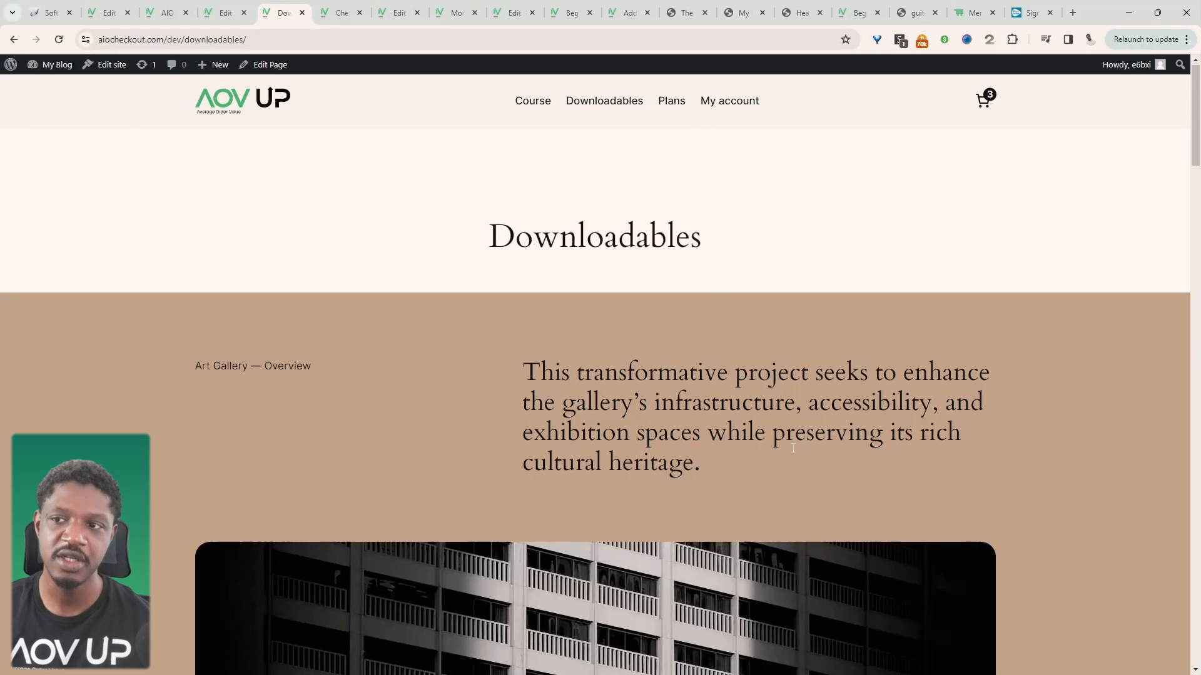
mouse_move(719, 301)
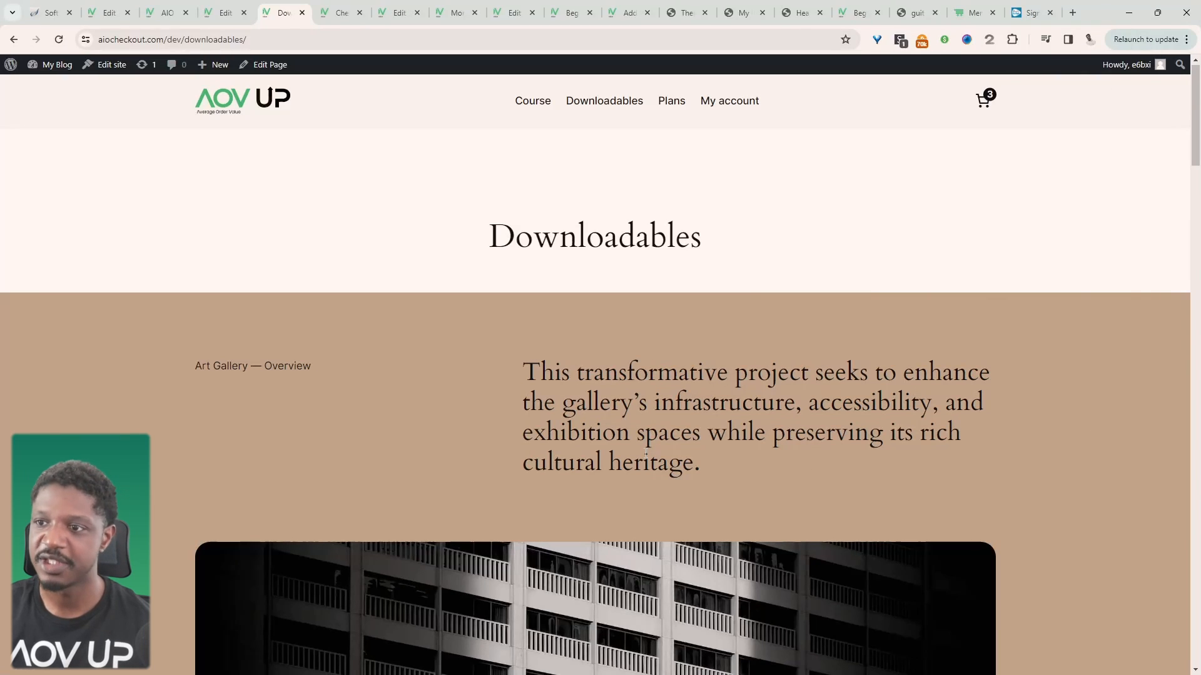
mouse_move(374, 246)
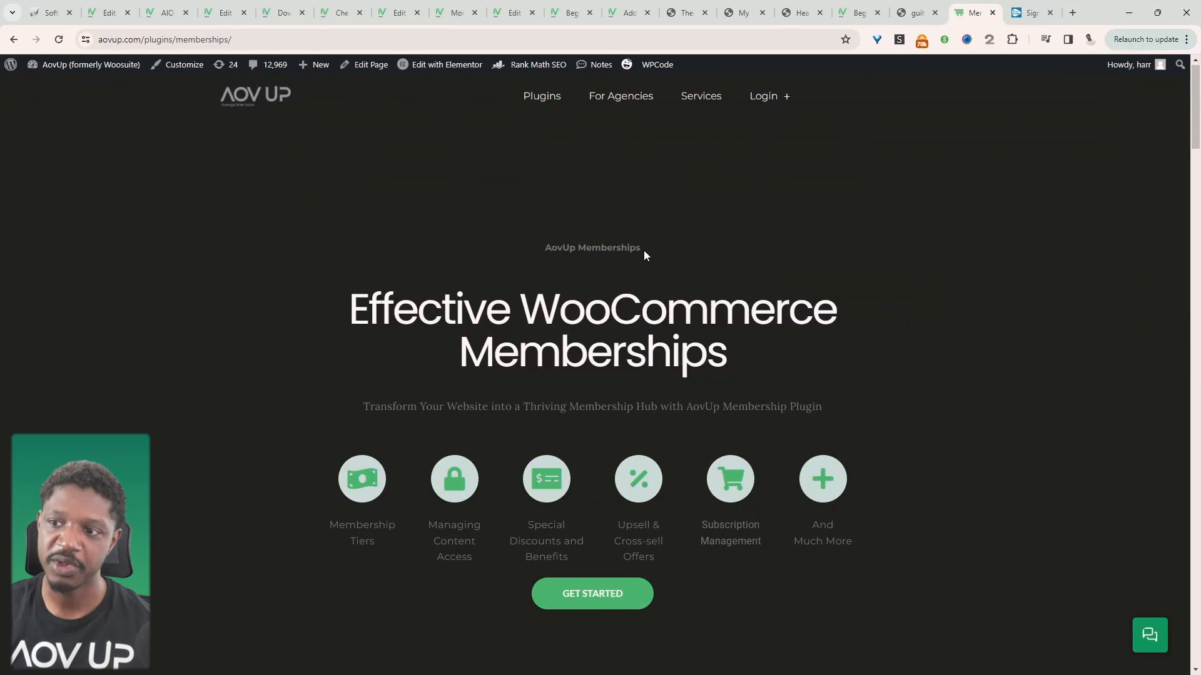
double_click(592, 247)
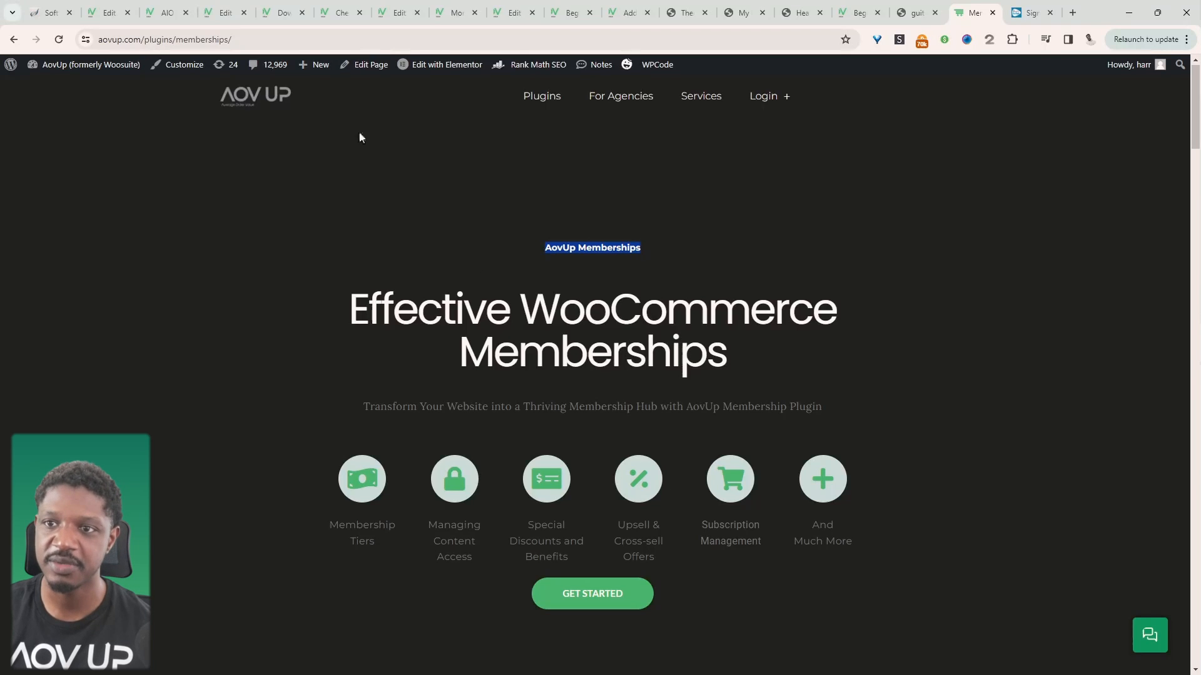
mouse_move(630, 424)
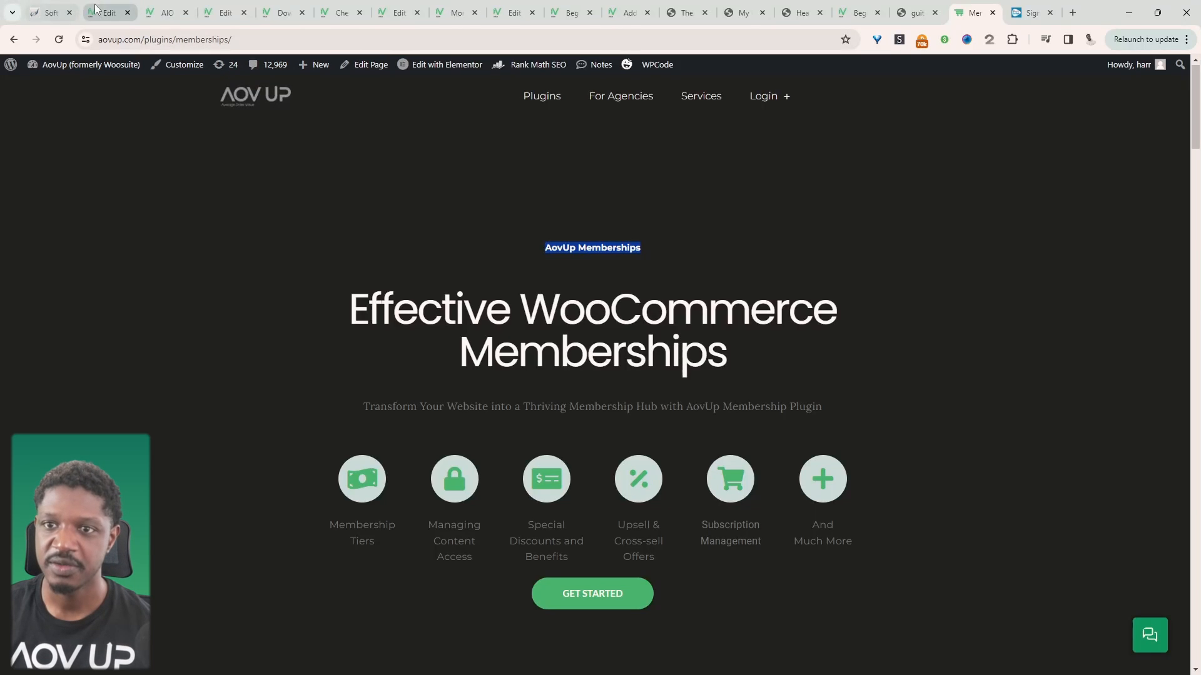
- Switch to the WordPress admin tab to bring up the Dashboard
left_click(107, 12)
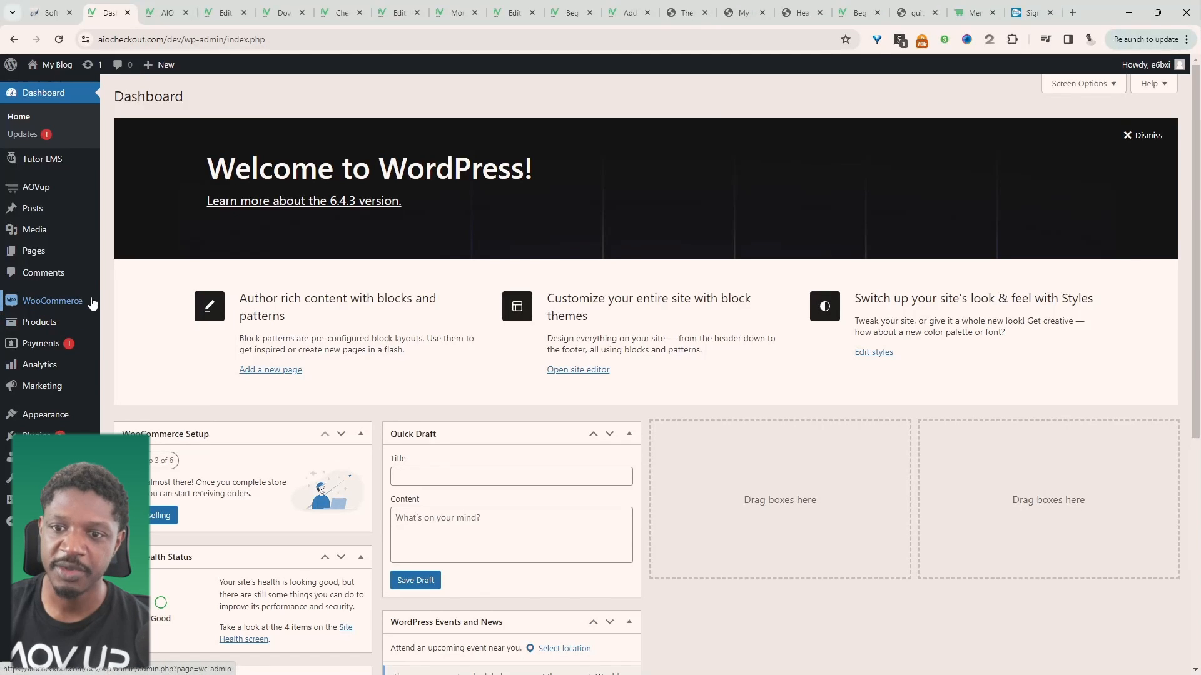
mouse_move(63, 307)
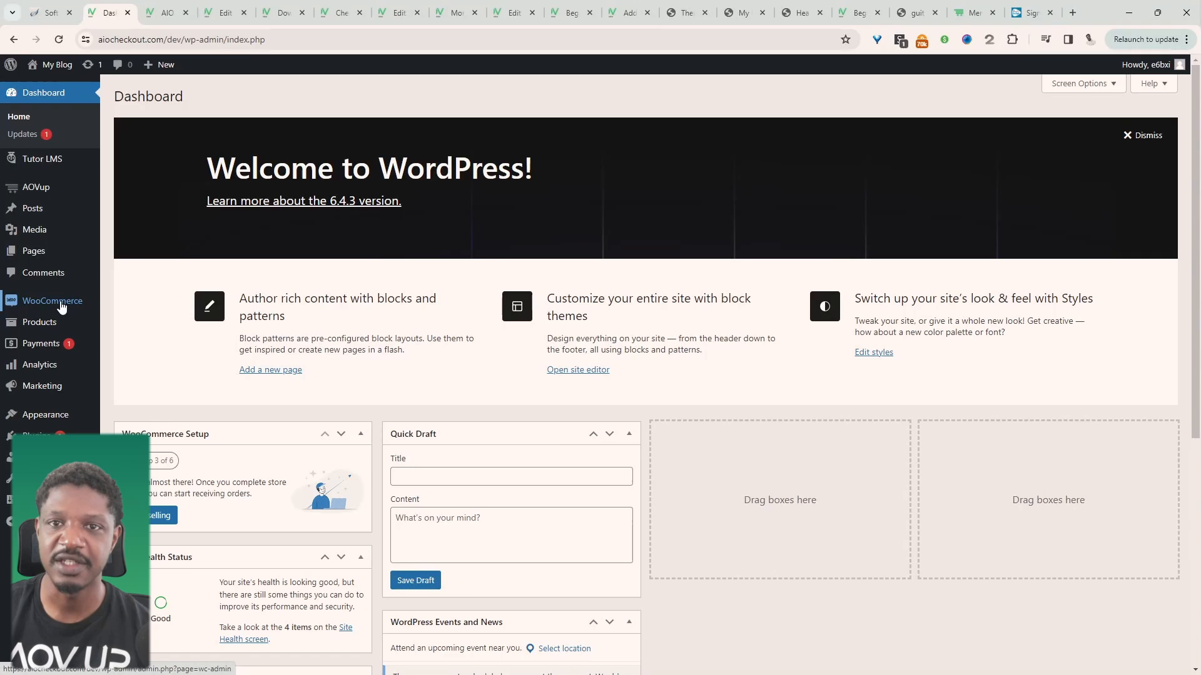
mouse_move(35, 187)
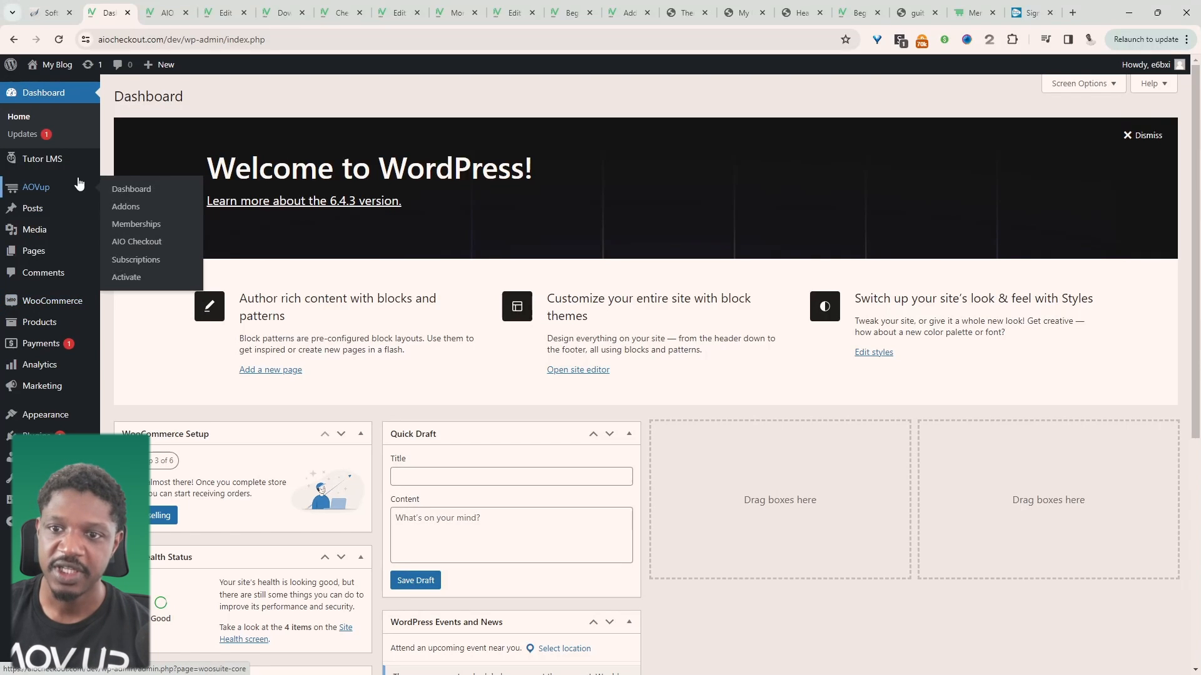
mouse_move(67, 196)
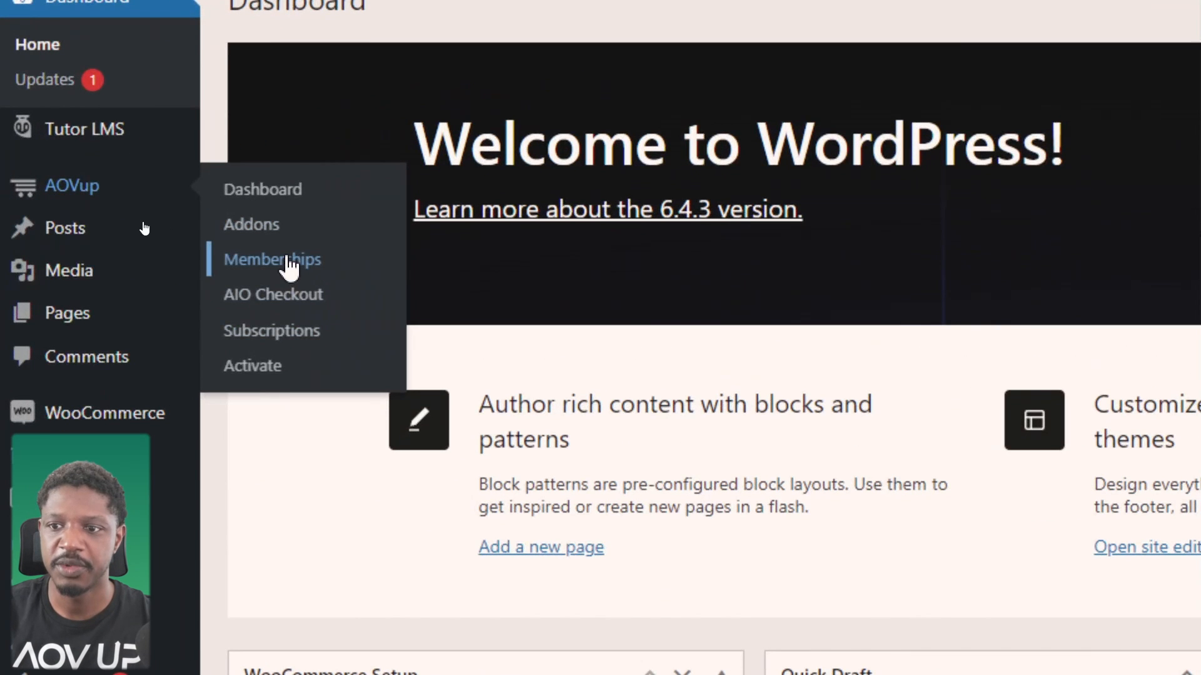
- Draft a 'Super Subscriber' membership plan under AOVup Memberships, granting access on product purchase
left_click(272, 259)
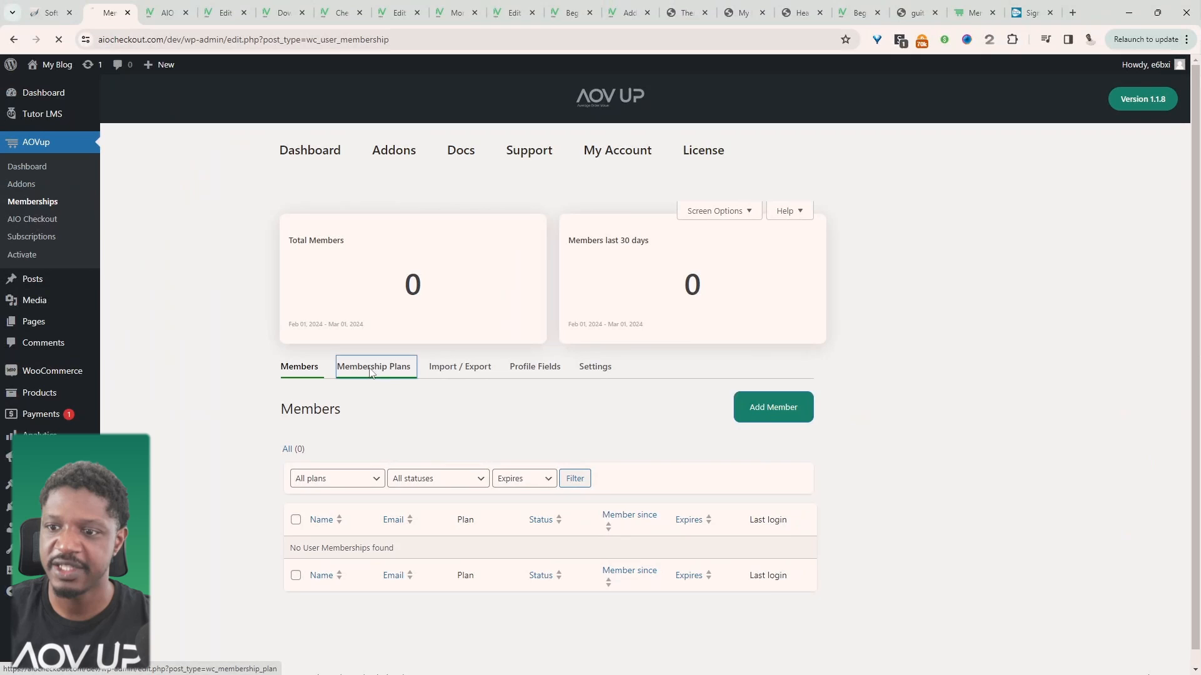
left_click(374, 366)
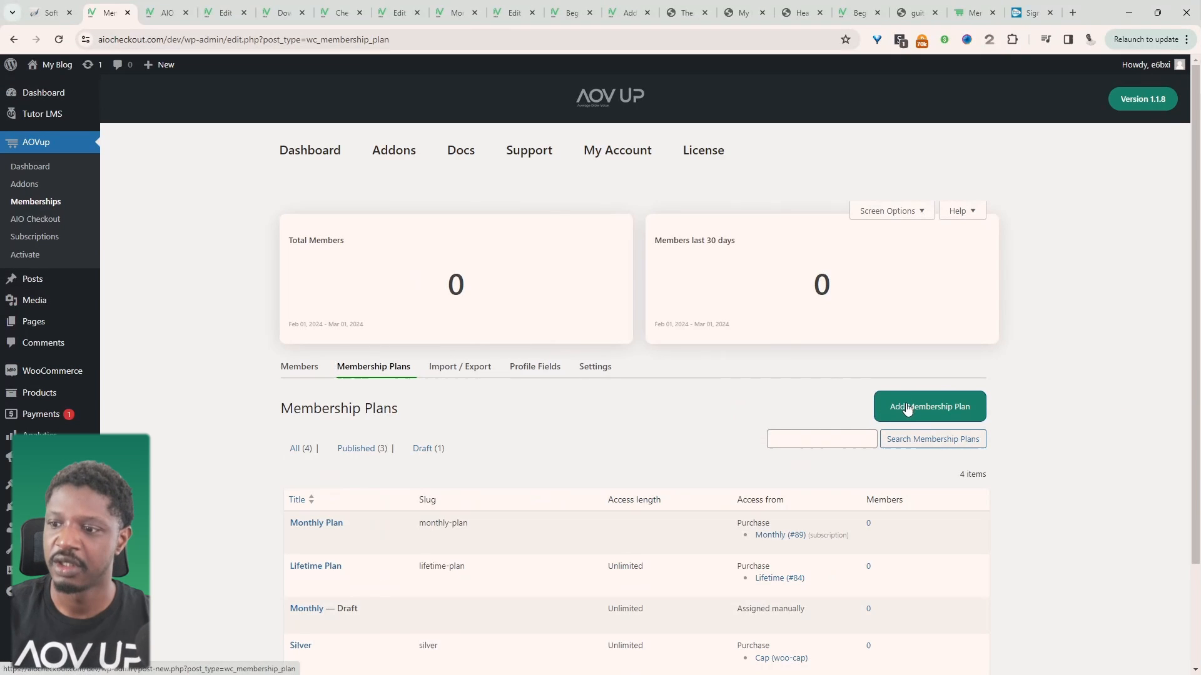
left_click(929, 407)
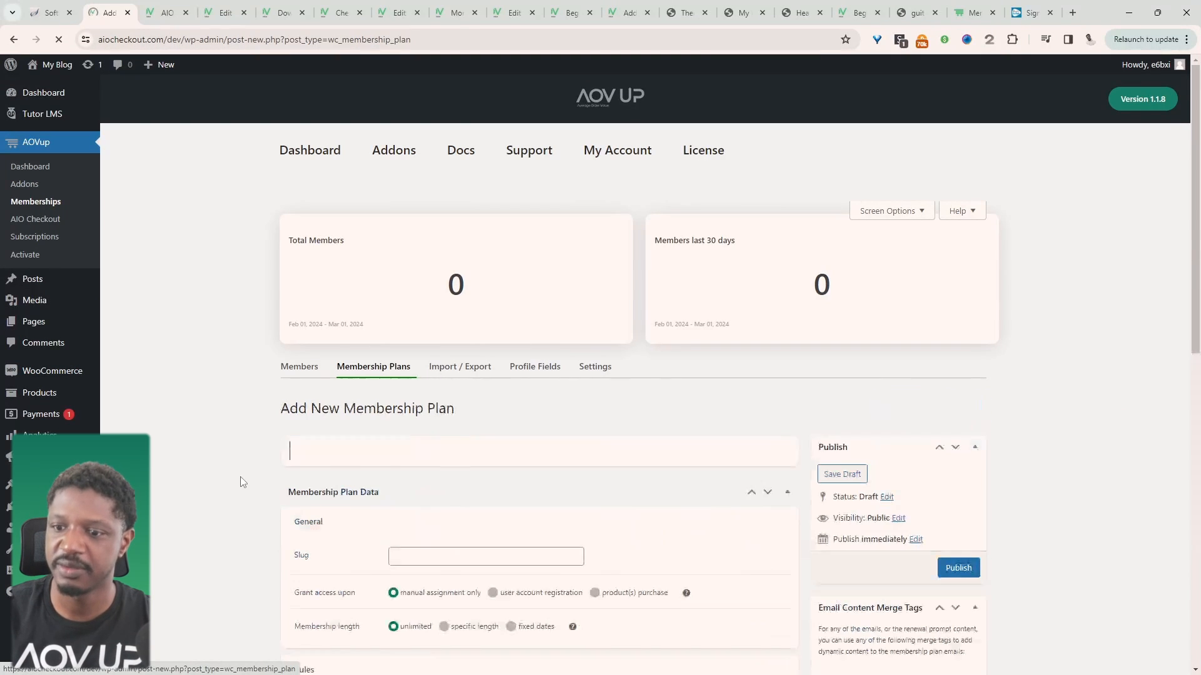
type("S")
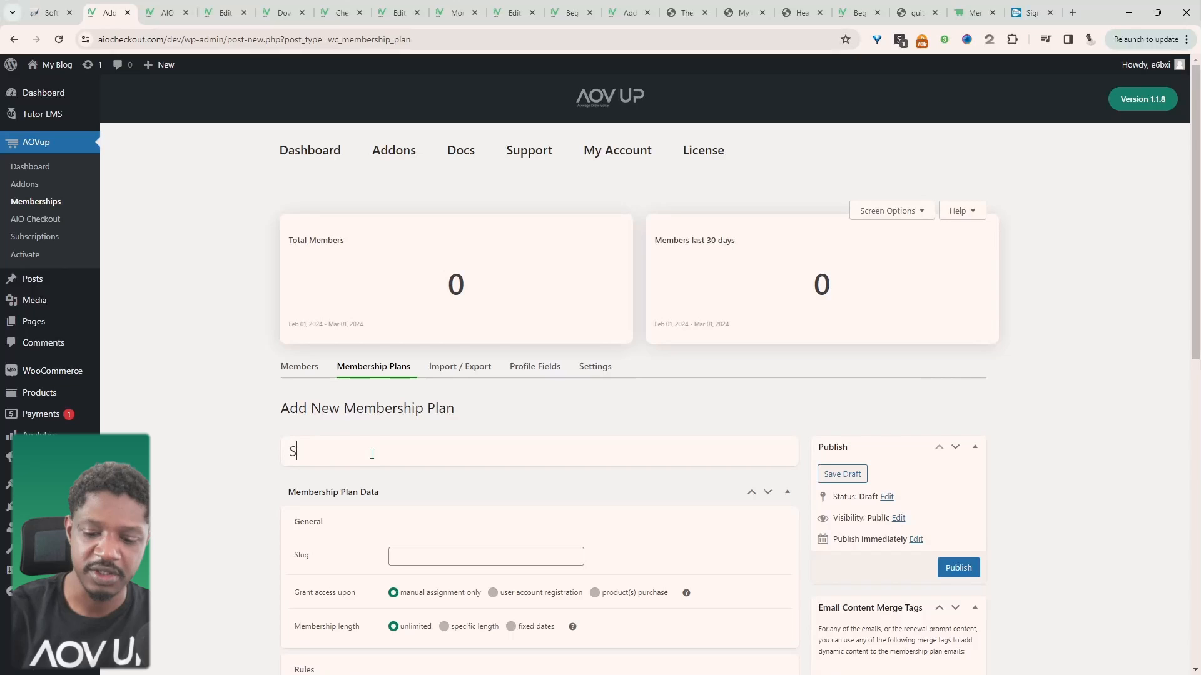
type("uper Subscriber")
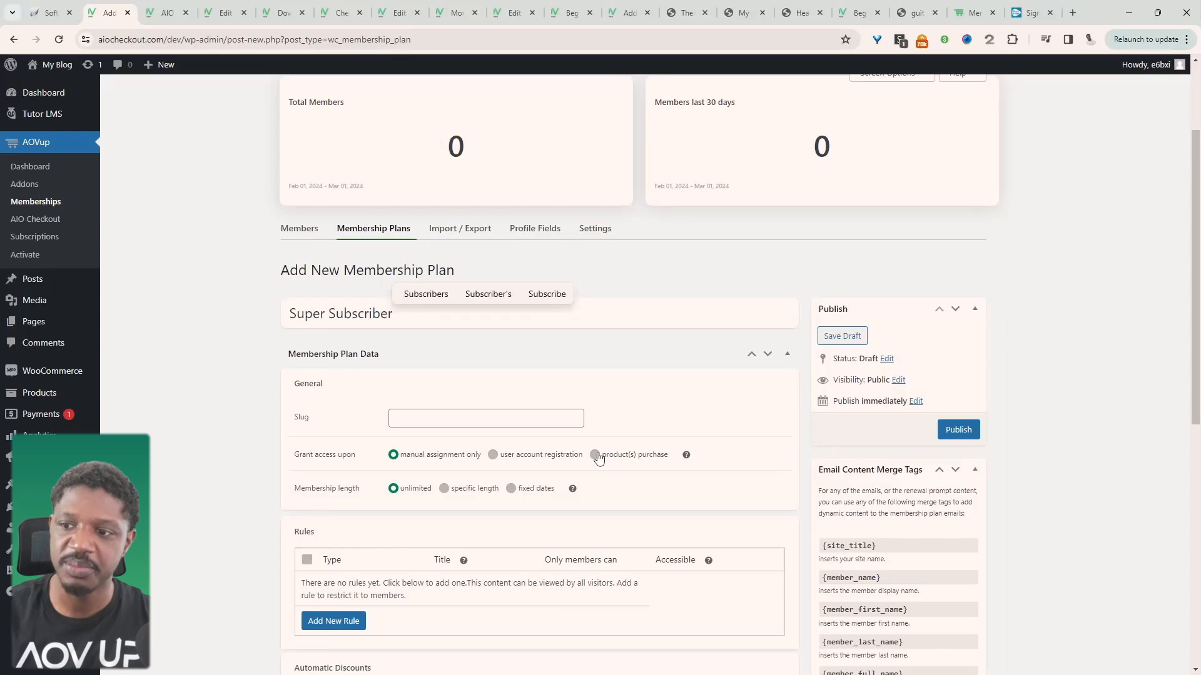
left_click(593, 454)
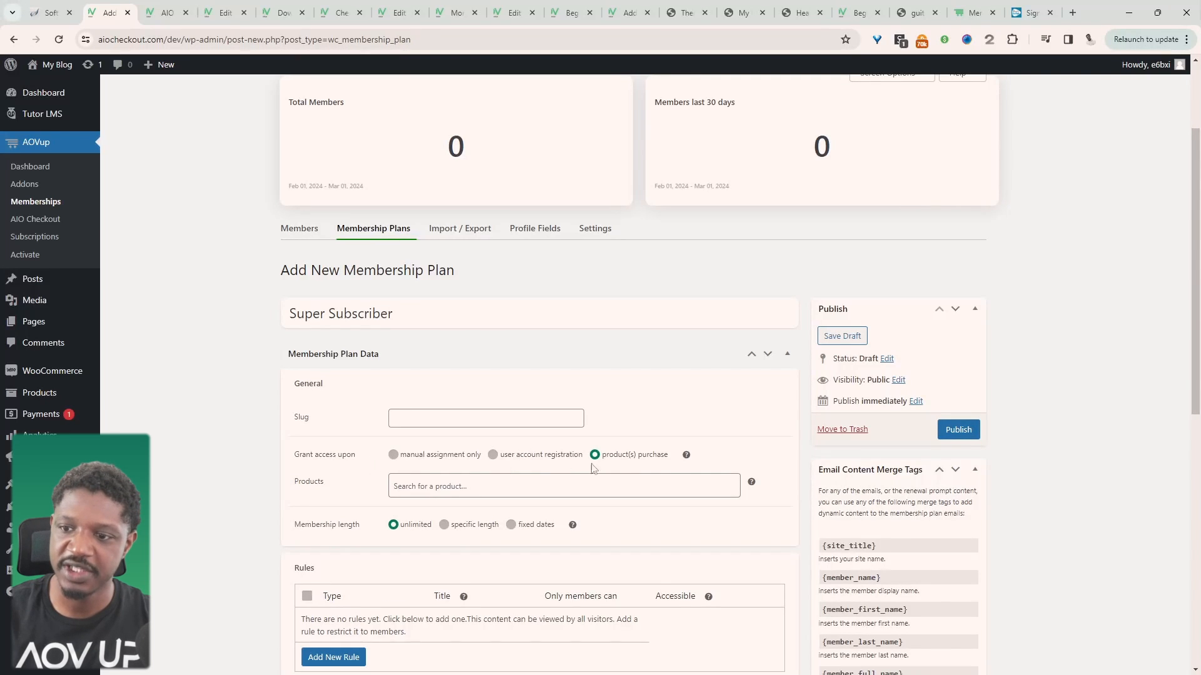
mouse_move(647, 465)
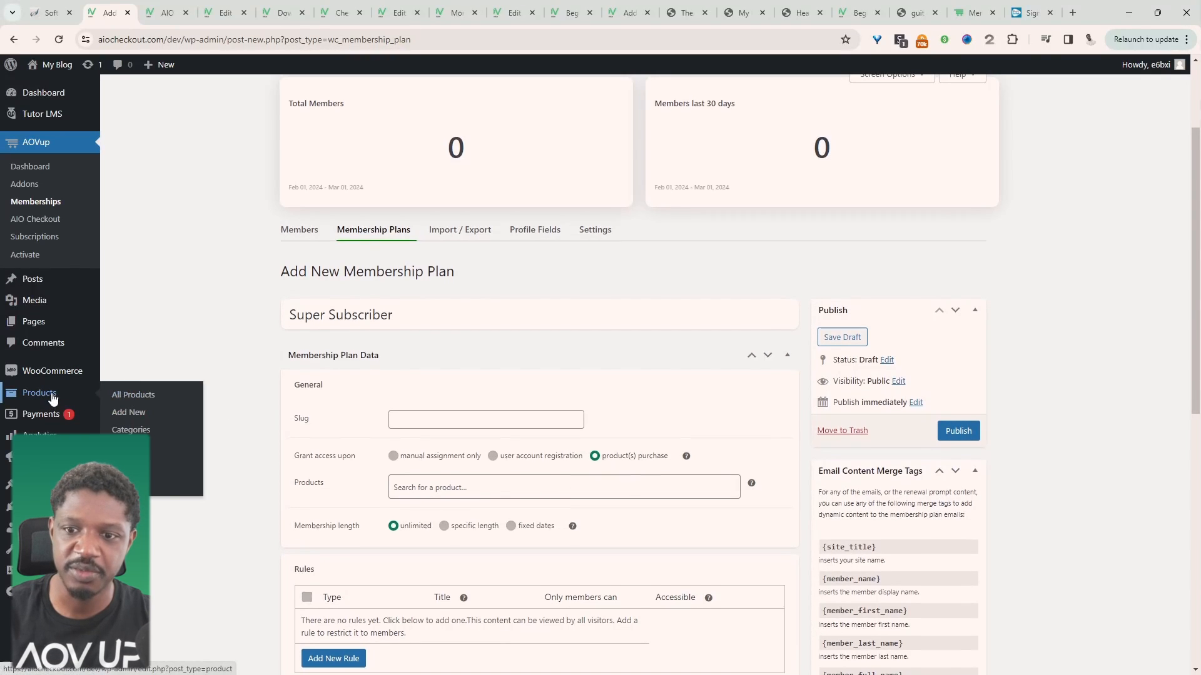
- Publish the 'Supporter' product as a simple subscription at $9.99 every month
left_click(129, 412)
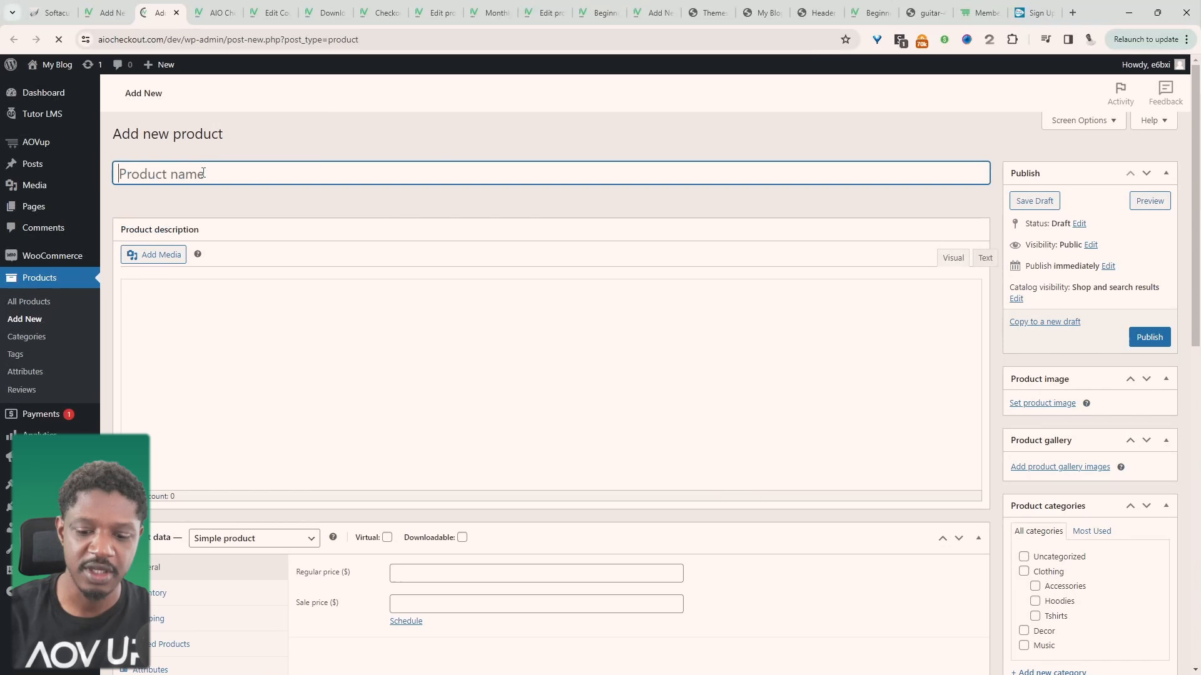
type("Supp")
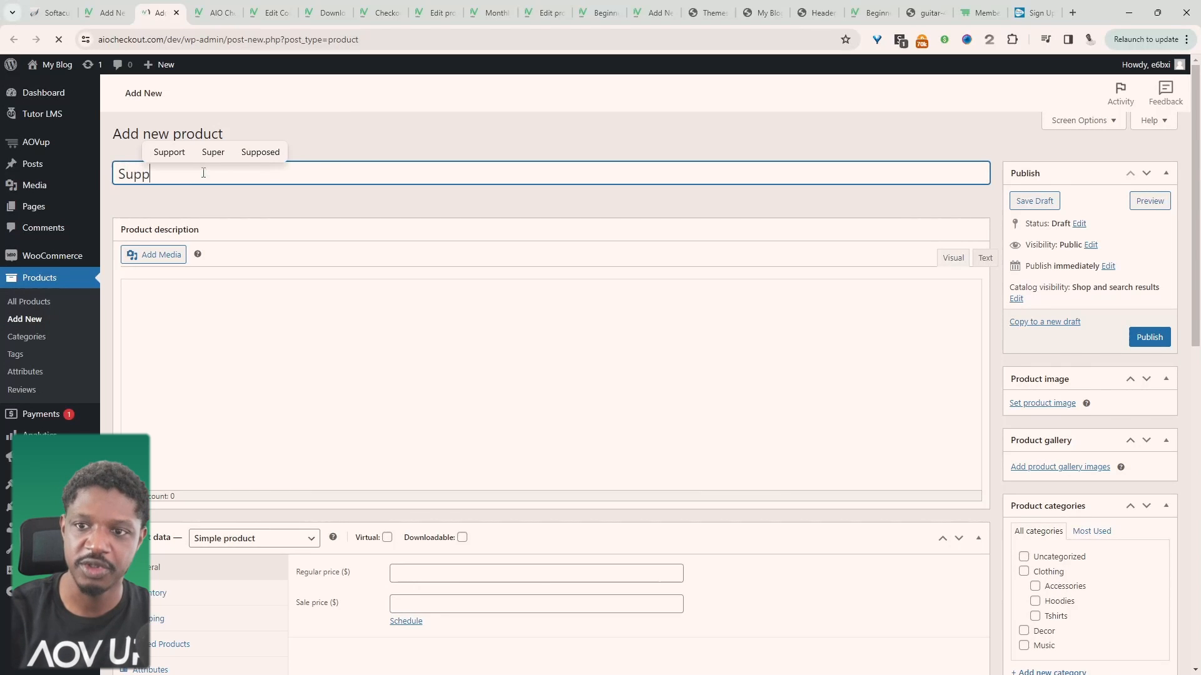
left_click(253, 483)
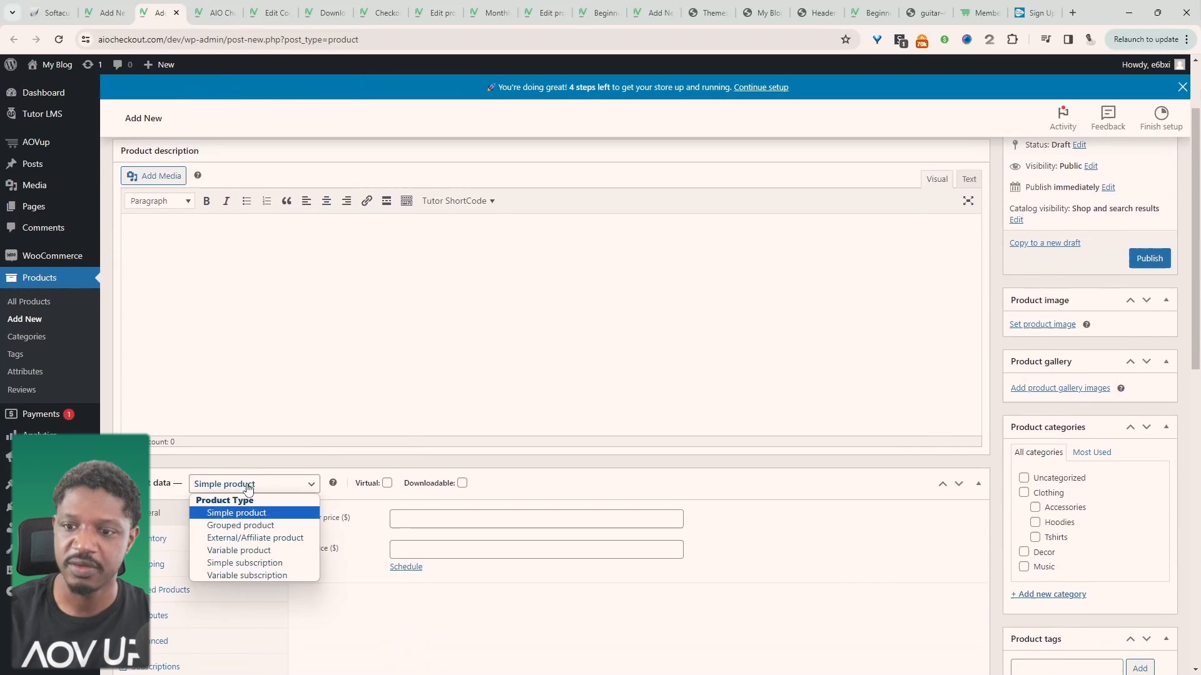
mouse_move(244, 563)
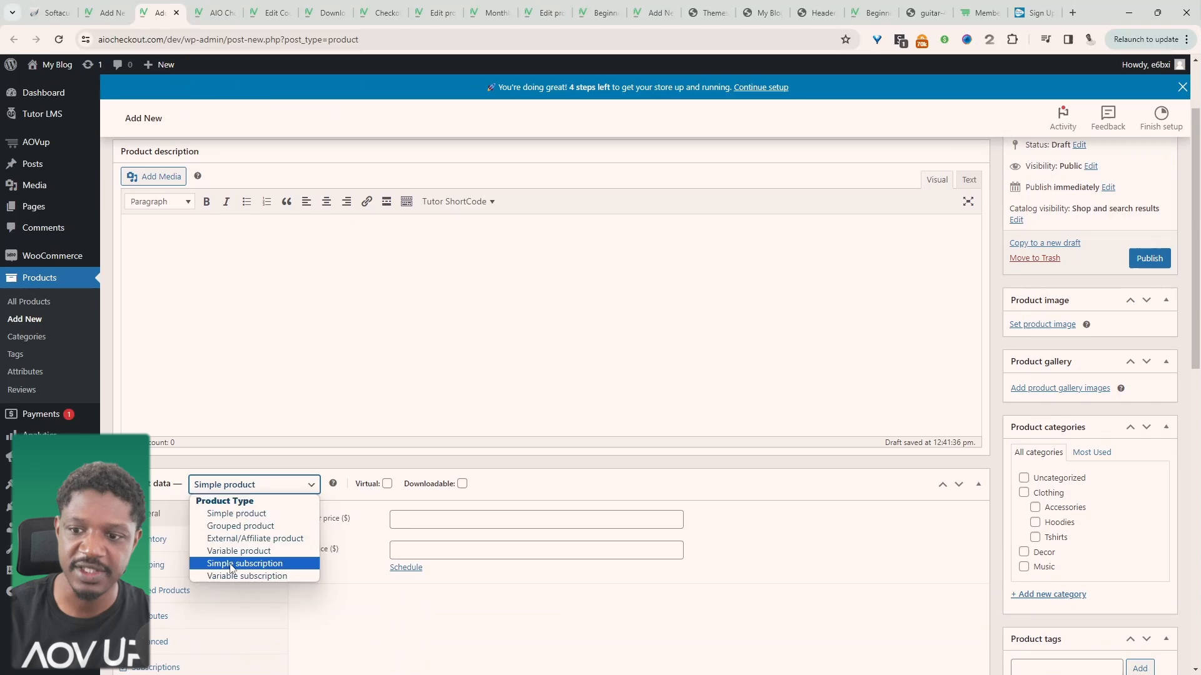
left_click(246, 563)
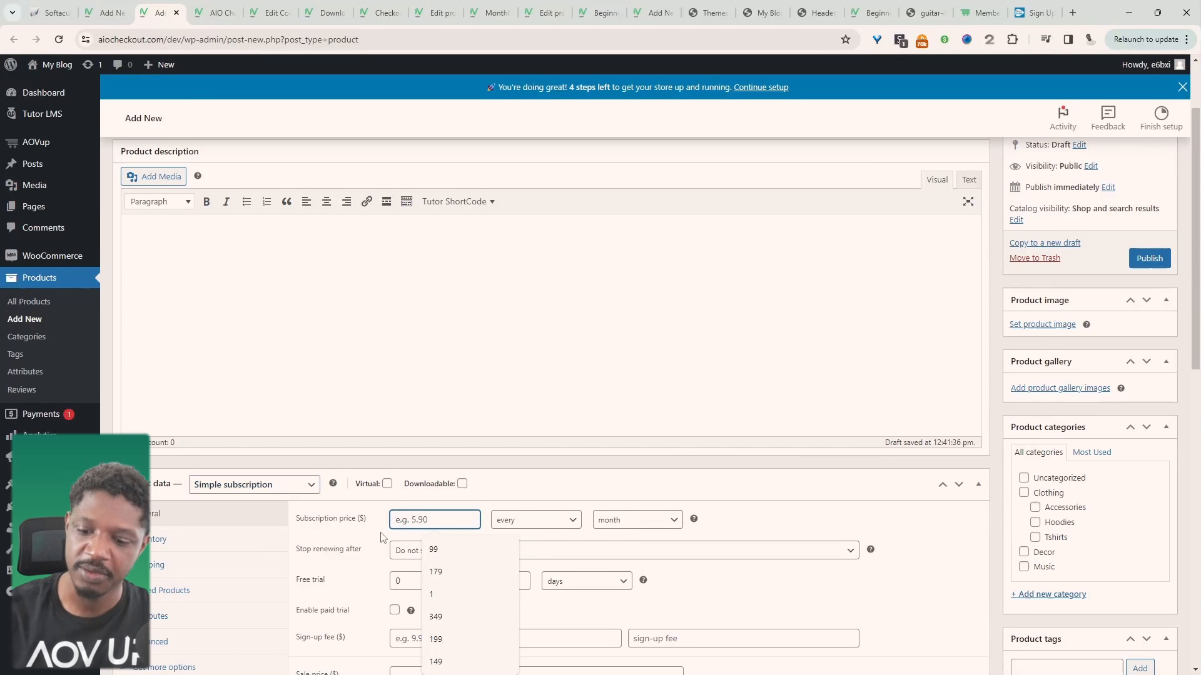
type("9.99")
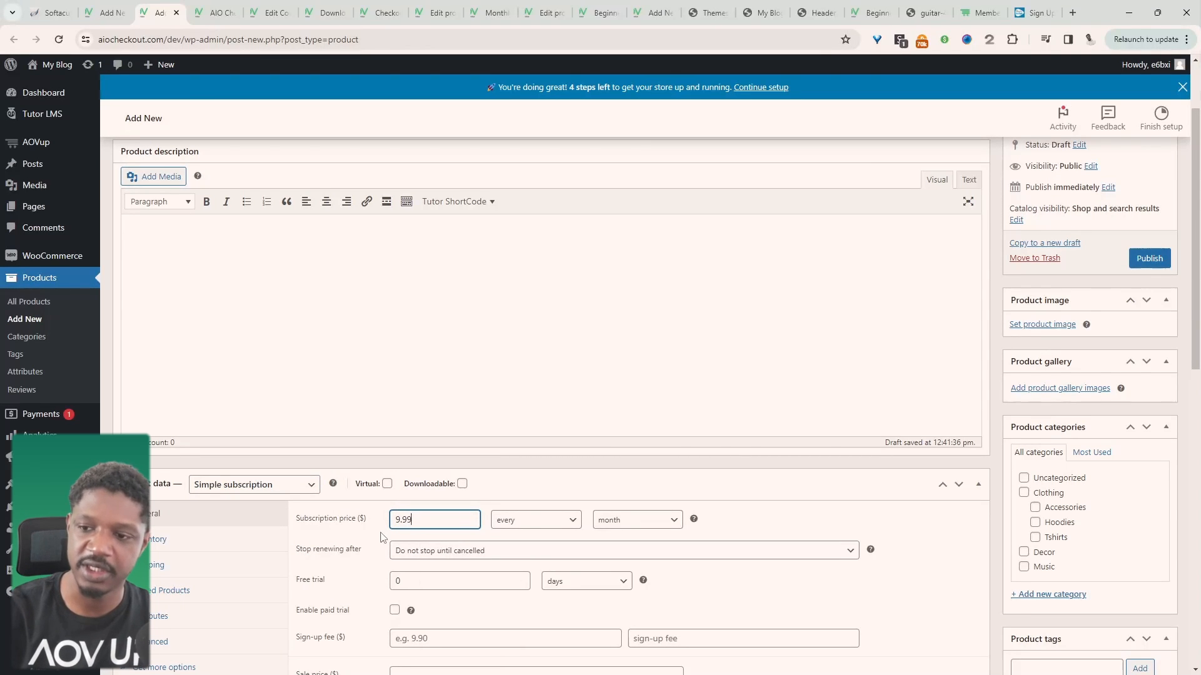
scroll("down", 3)
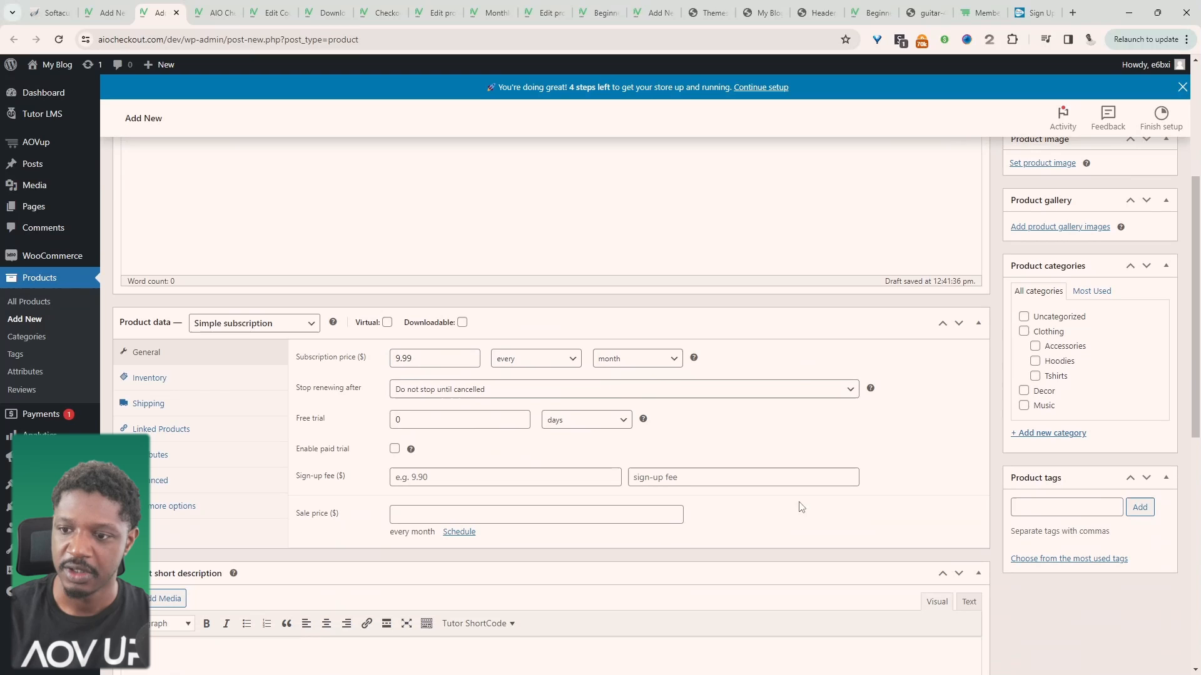
scroll("down", 3)
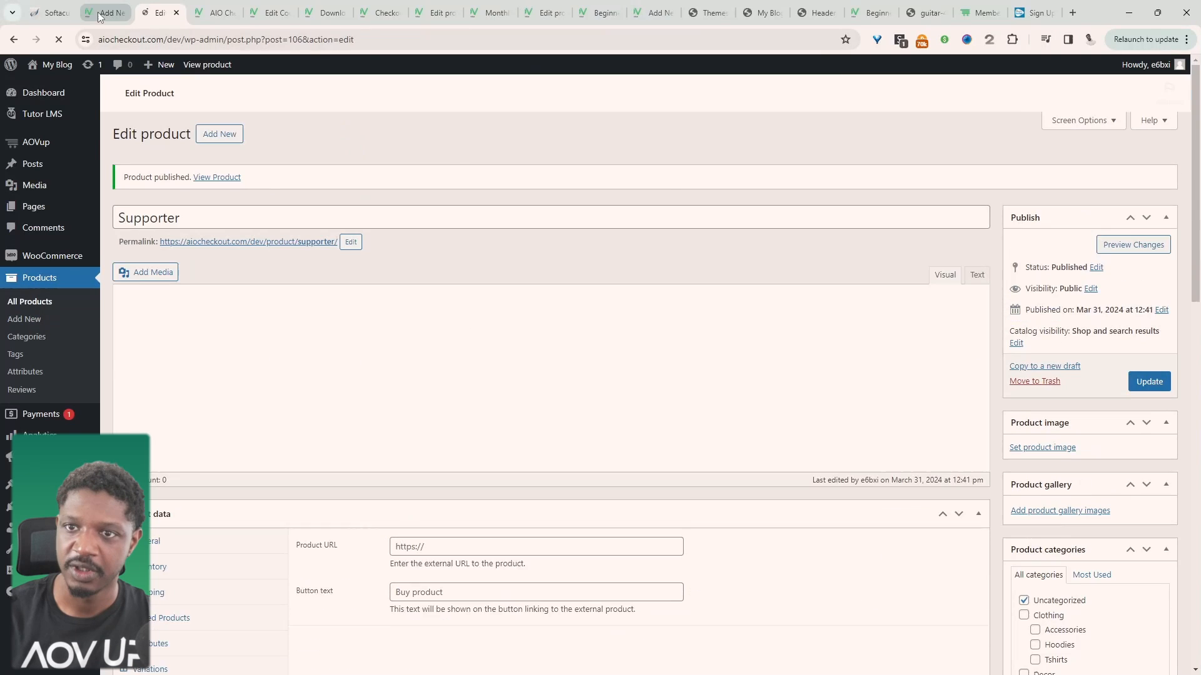
left_click(103, 12)
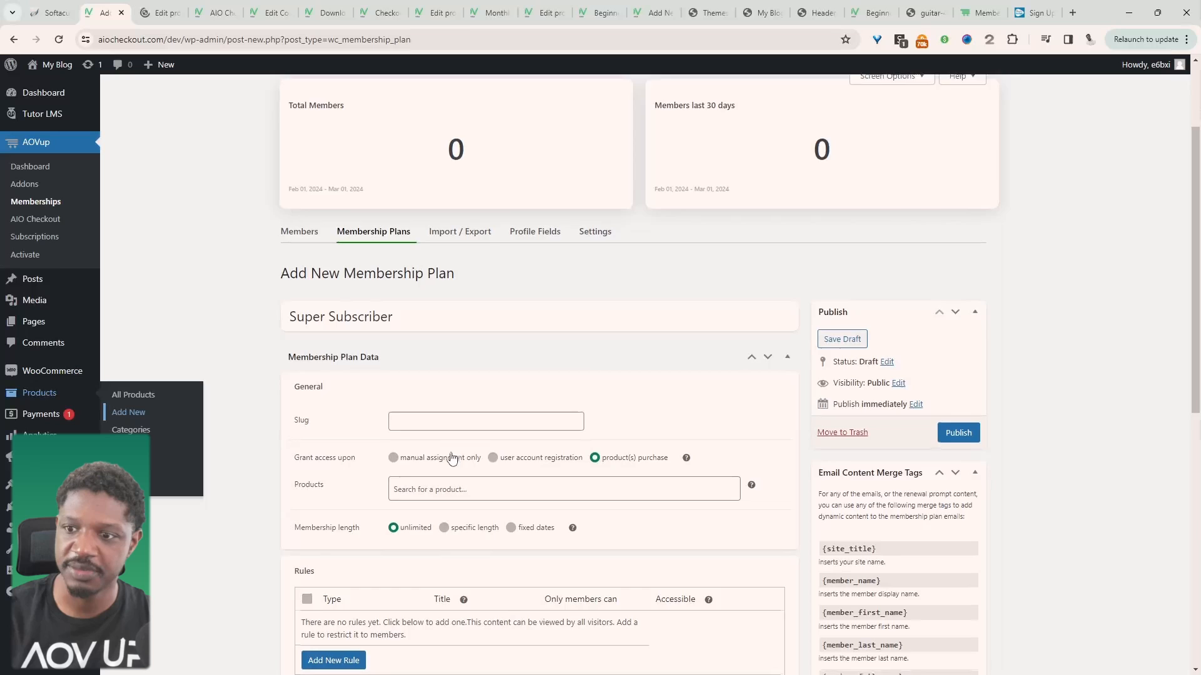
- Require the Supporter product in the plan and add a Pages rule restricting Downloadables
type("support")
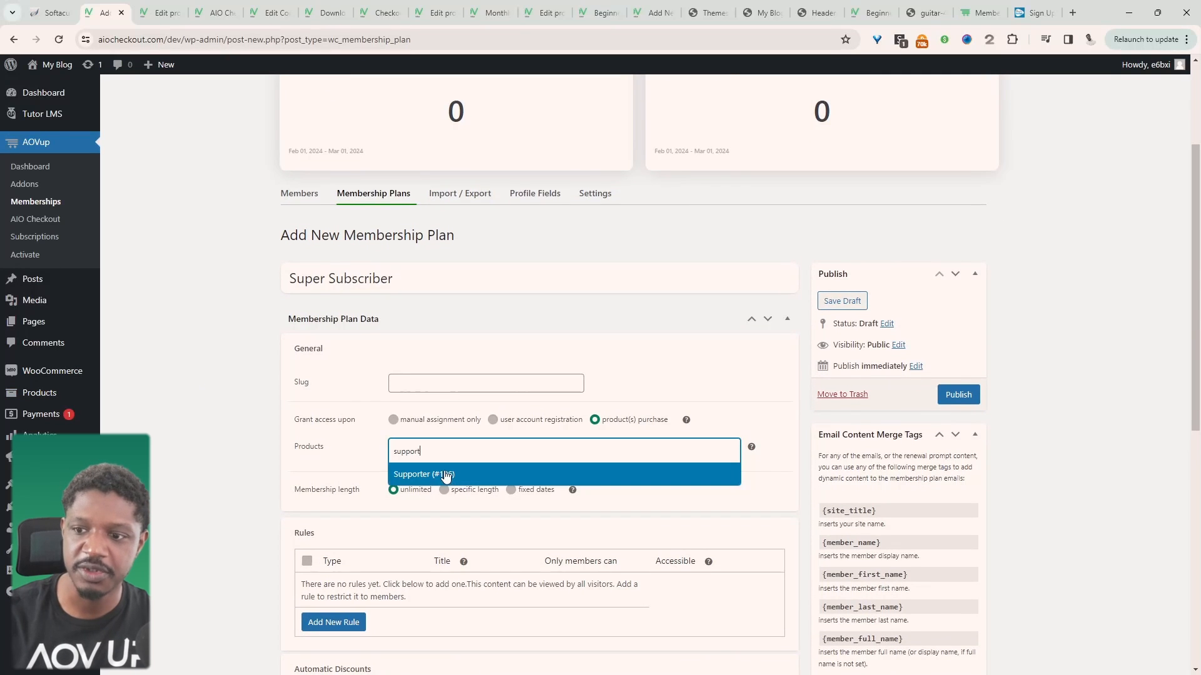
left_click(422, 474)
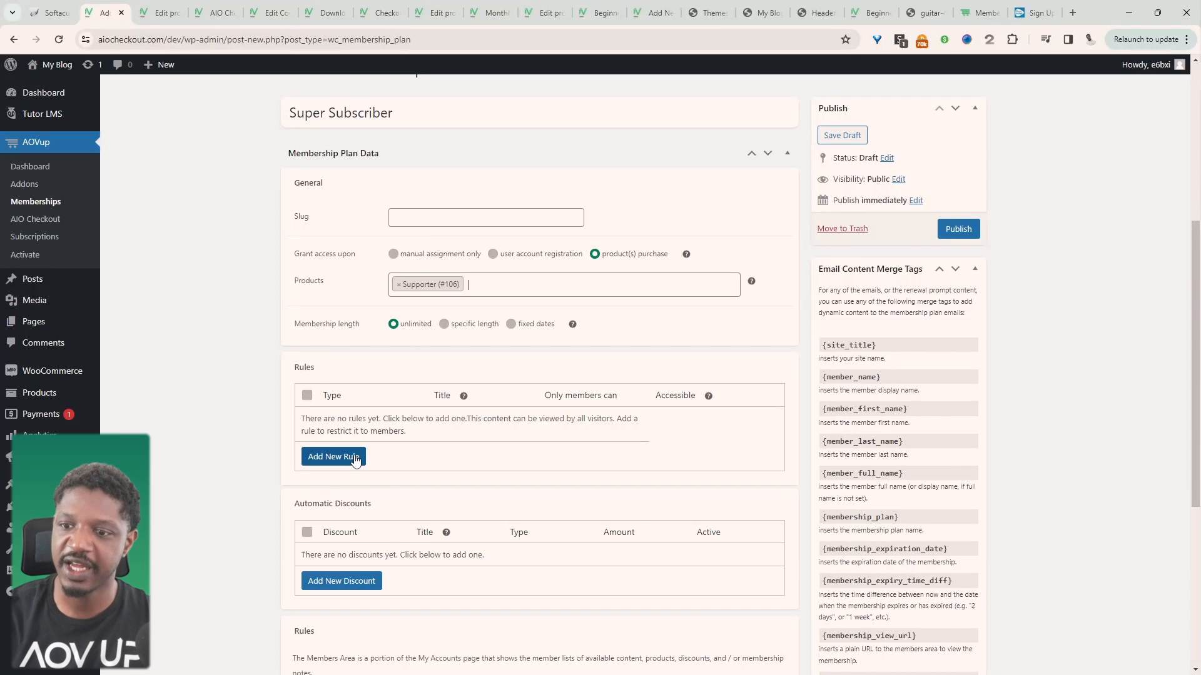
left_click(333, 456)
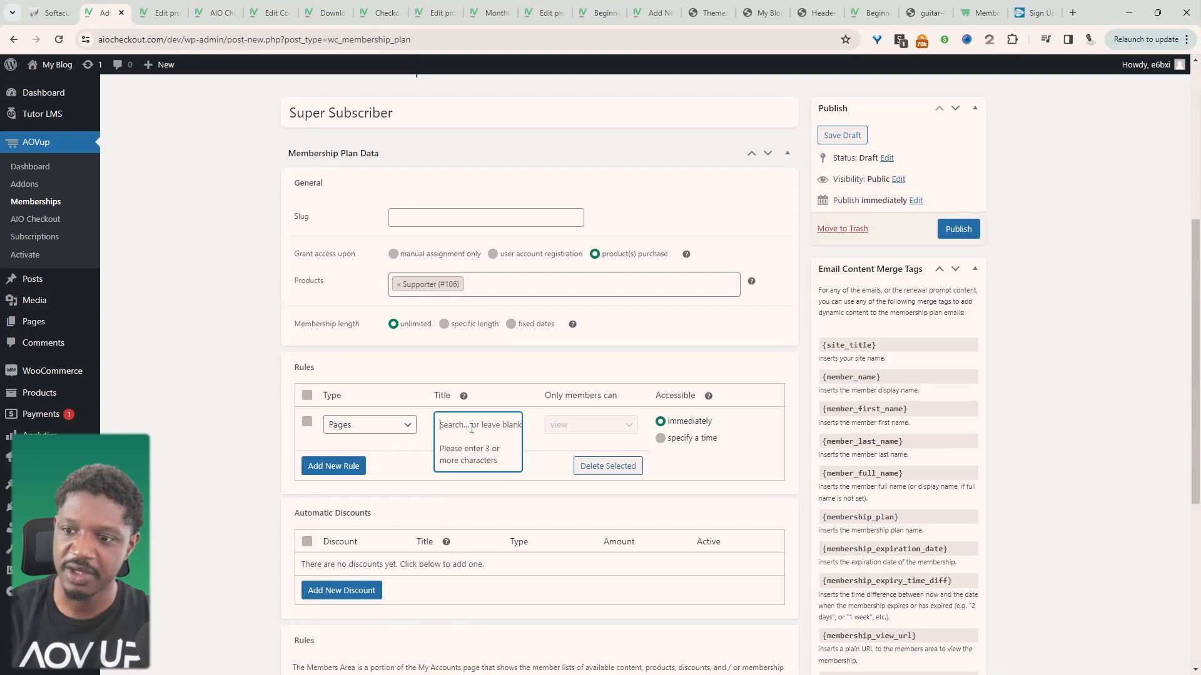
type("down")
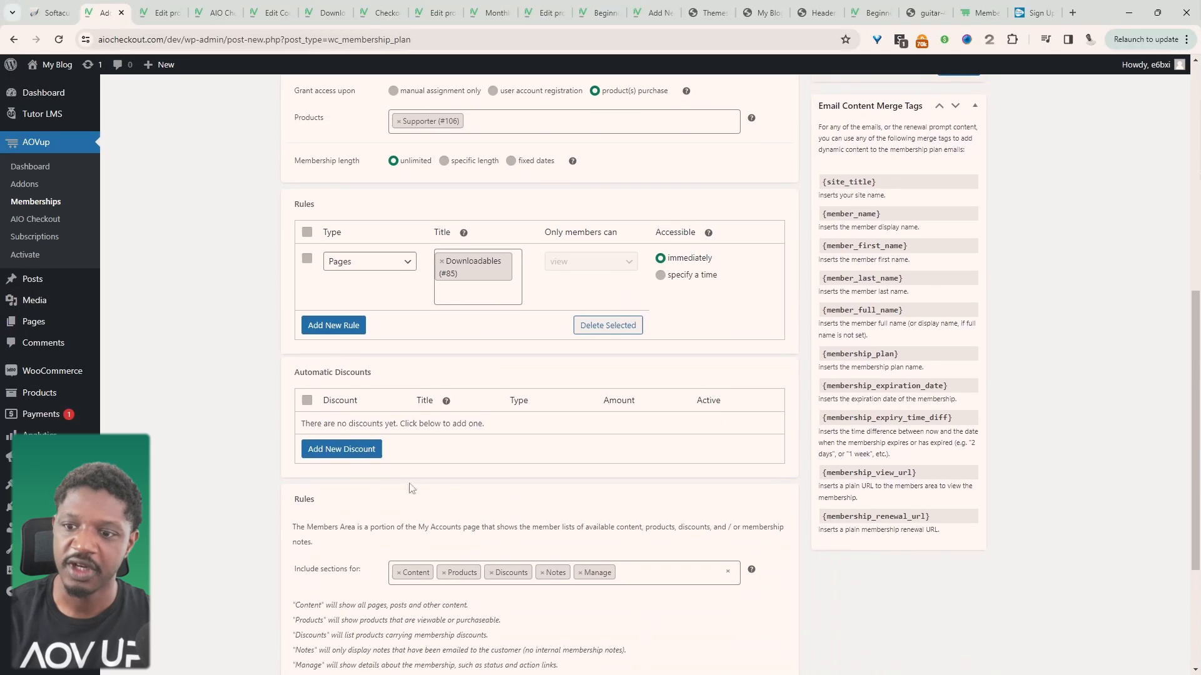
scroll("down", 3)
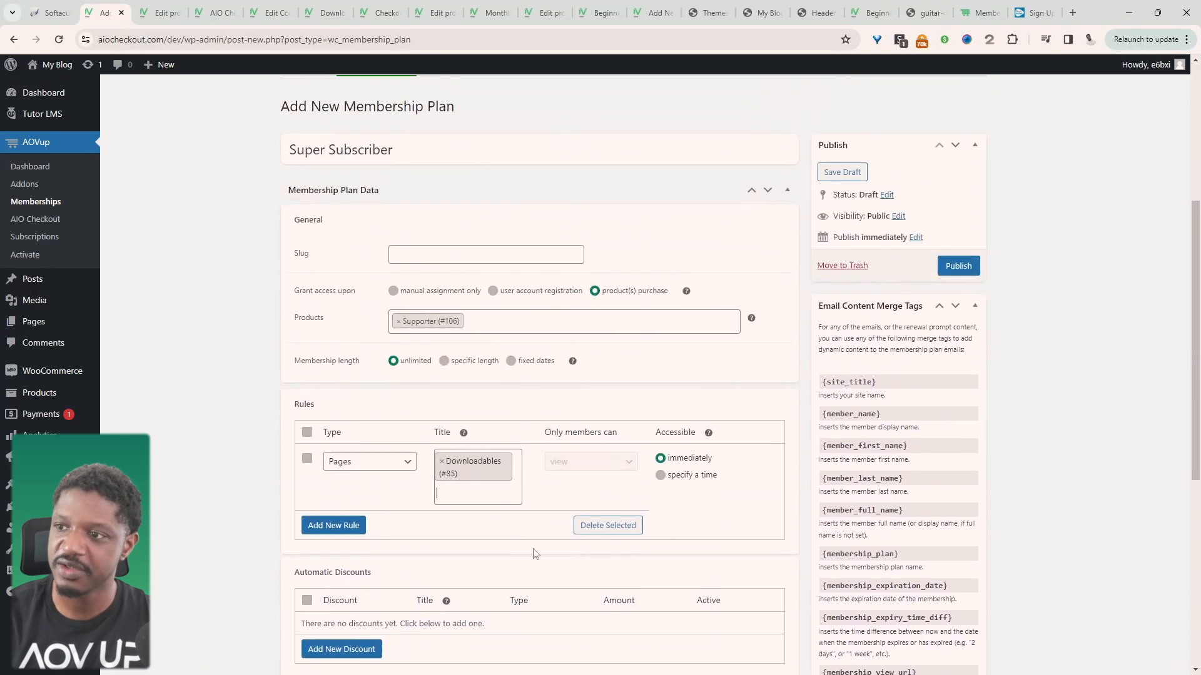
left_click(324, 13)
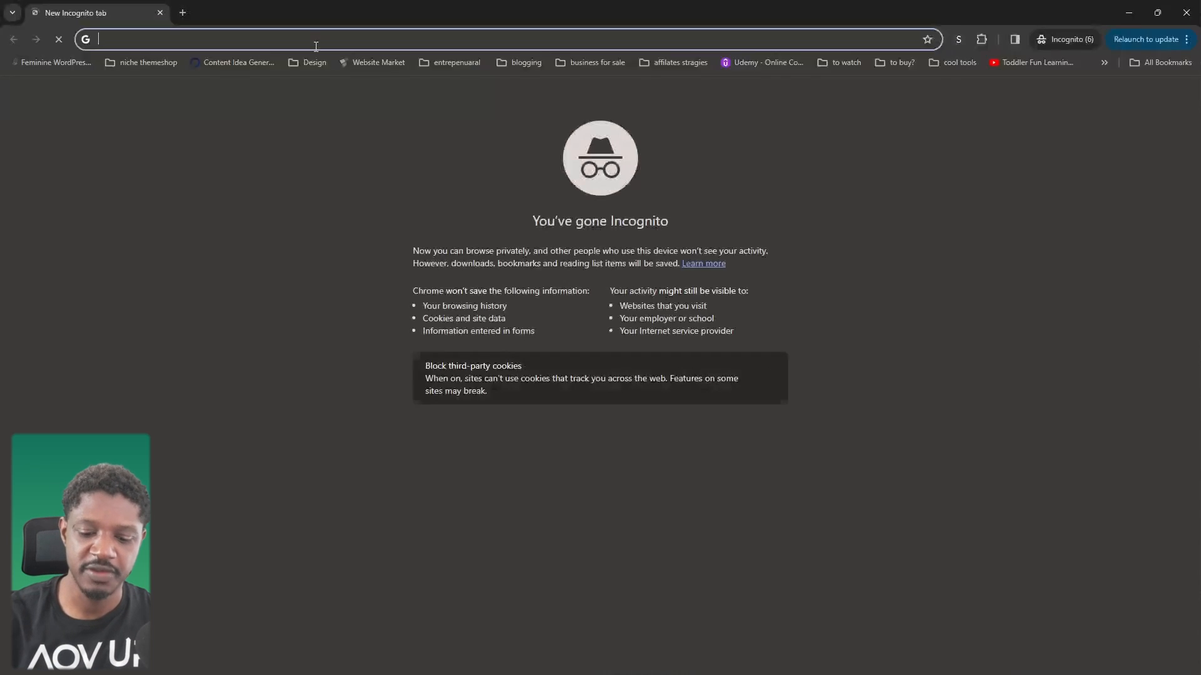
- Load aiocheckout.com/dev/downloadables/ in the incognito window to check access
type("aiocheckout.com/dev/downloadables/")
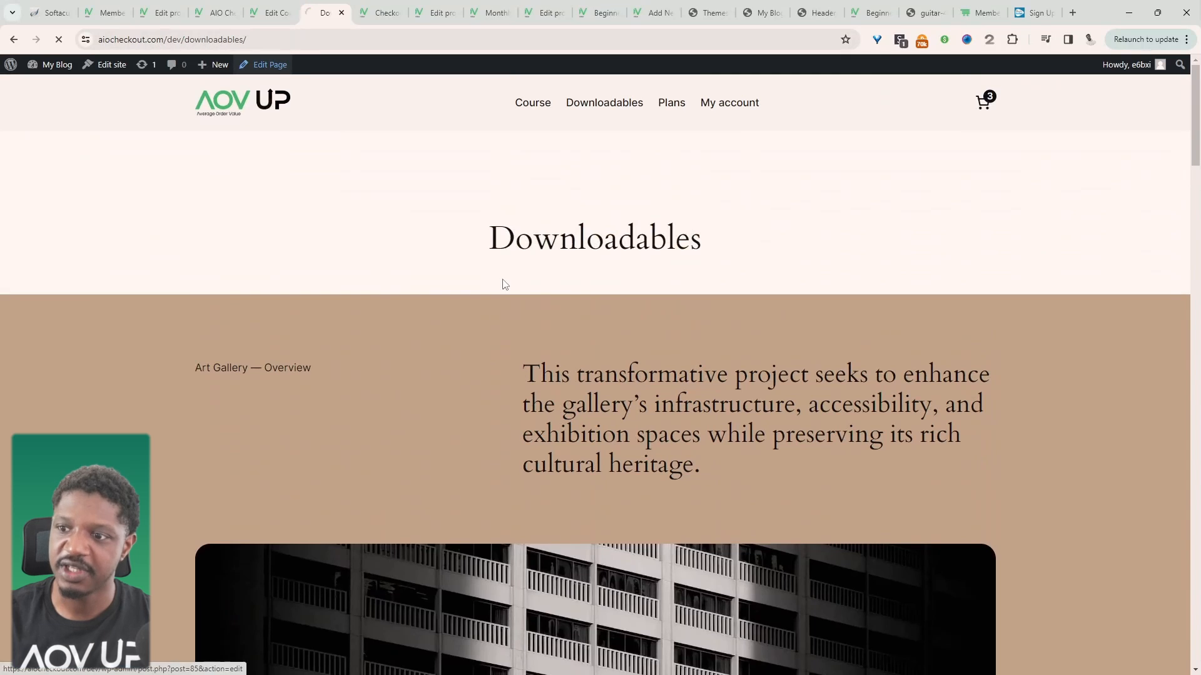
- Insert a Video block into the Downloadables overview group, set to insert from URL
left_click(269, 65)
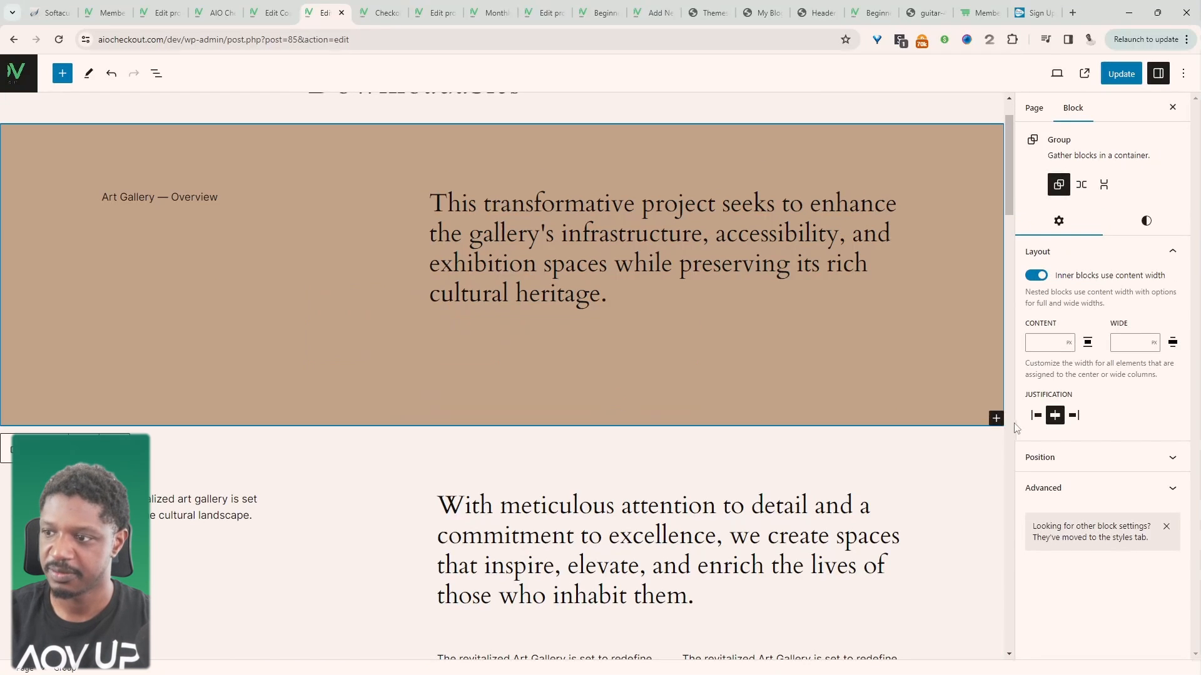
left_click(995, 418)
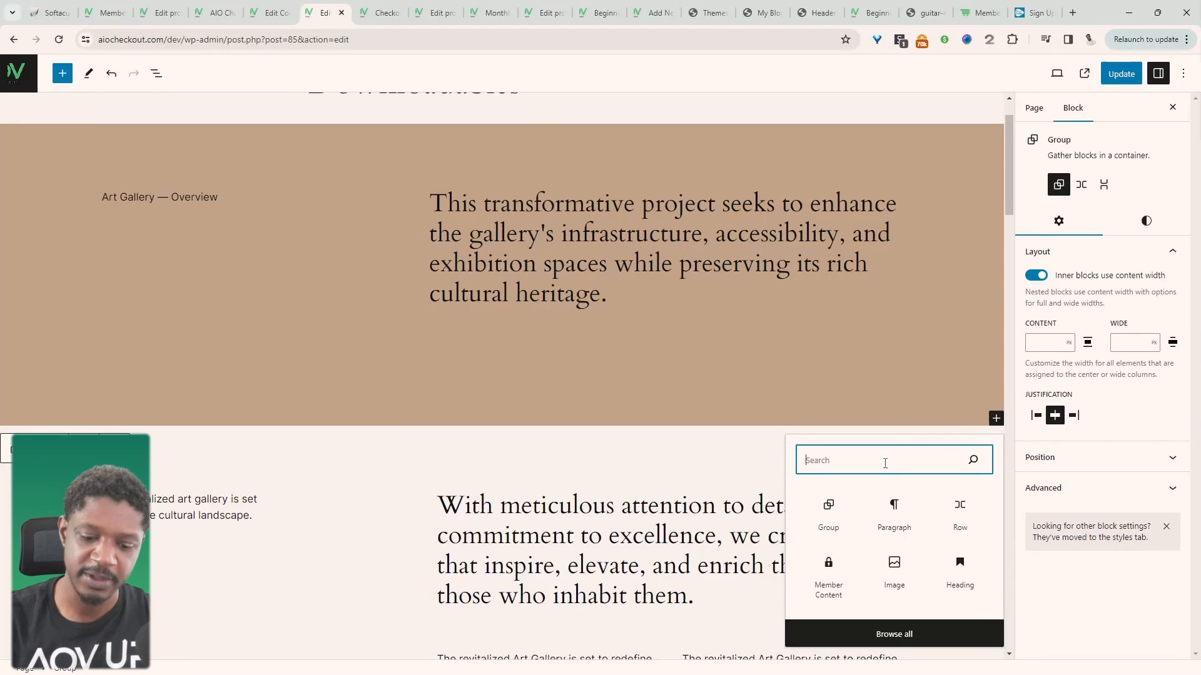
type("vid")
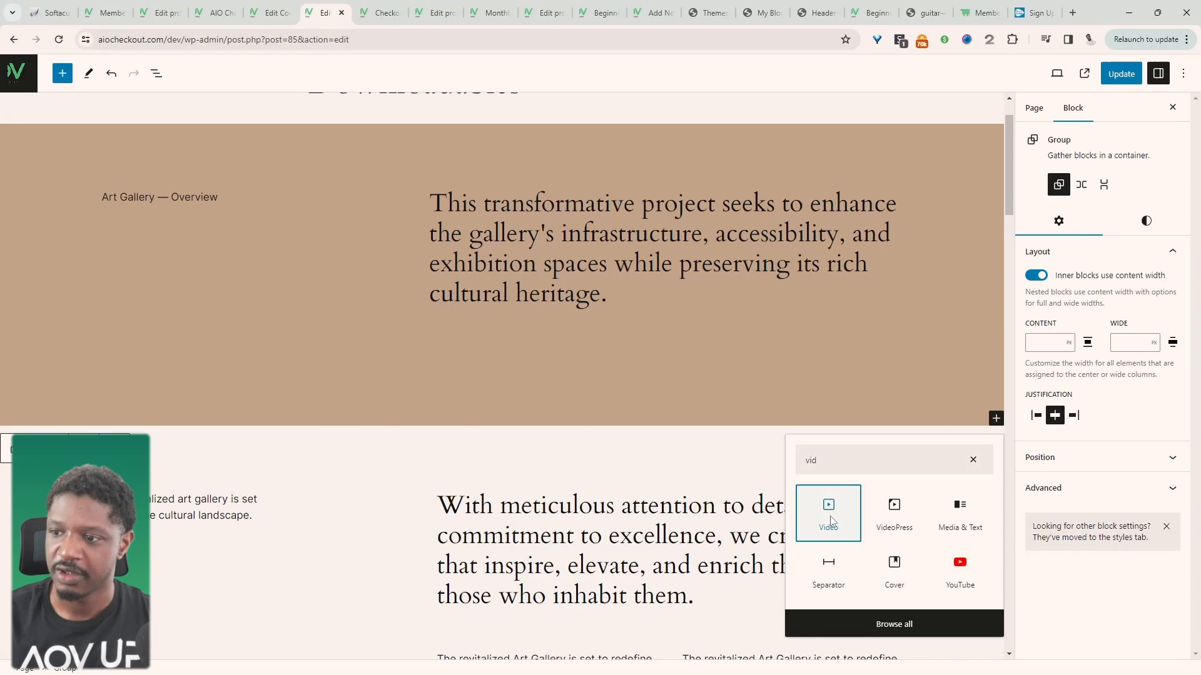
left_click(828, 512)
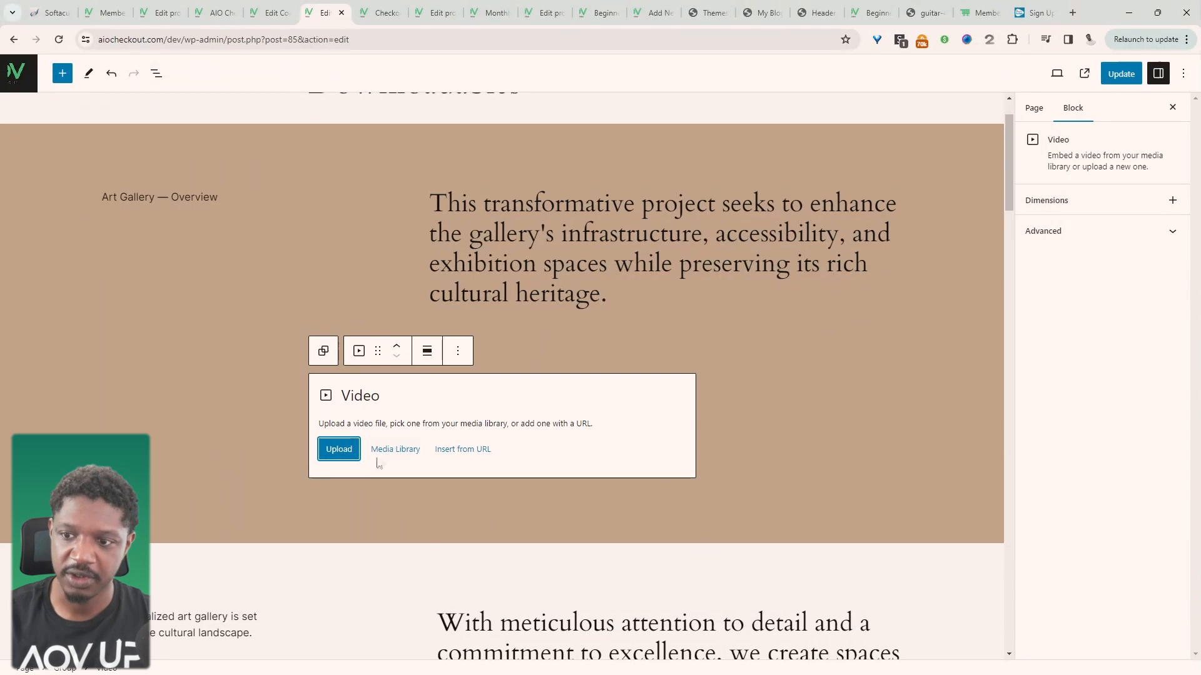
mouse_move(462, 449)
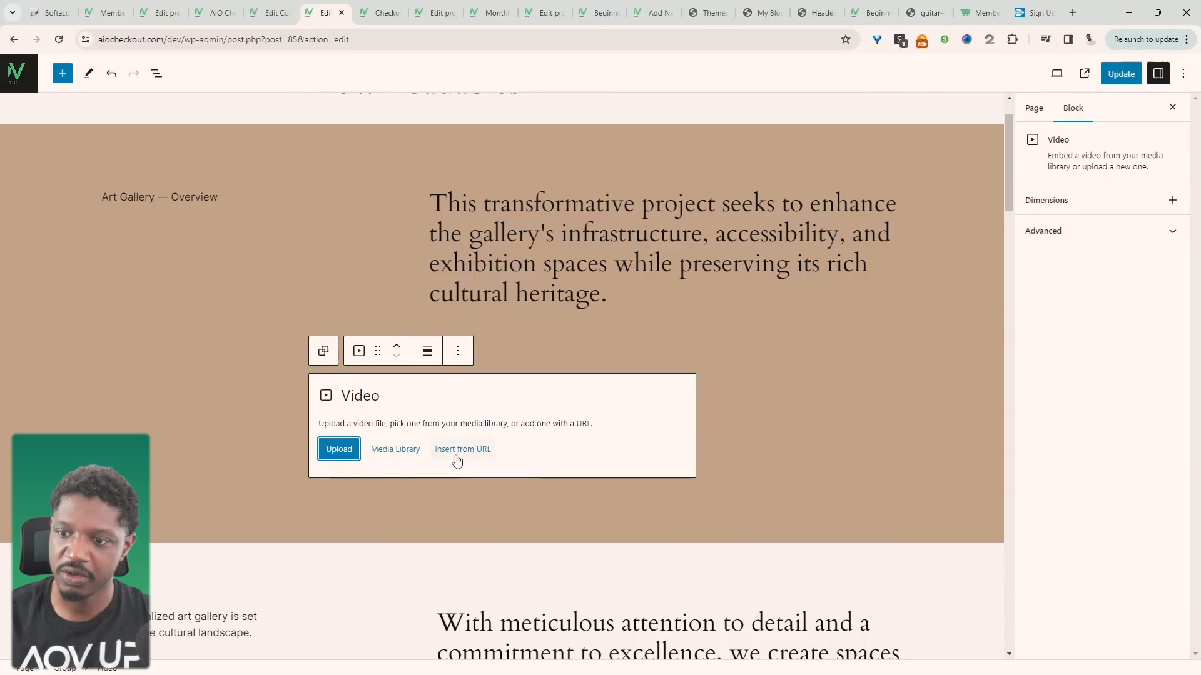
left_click(462, 449)
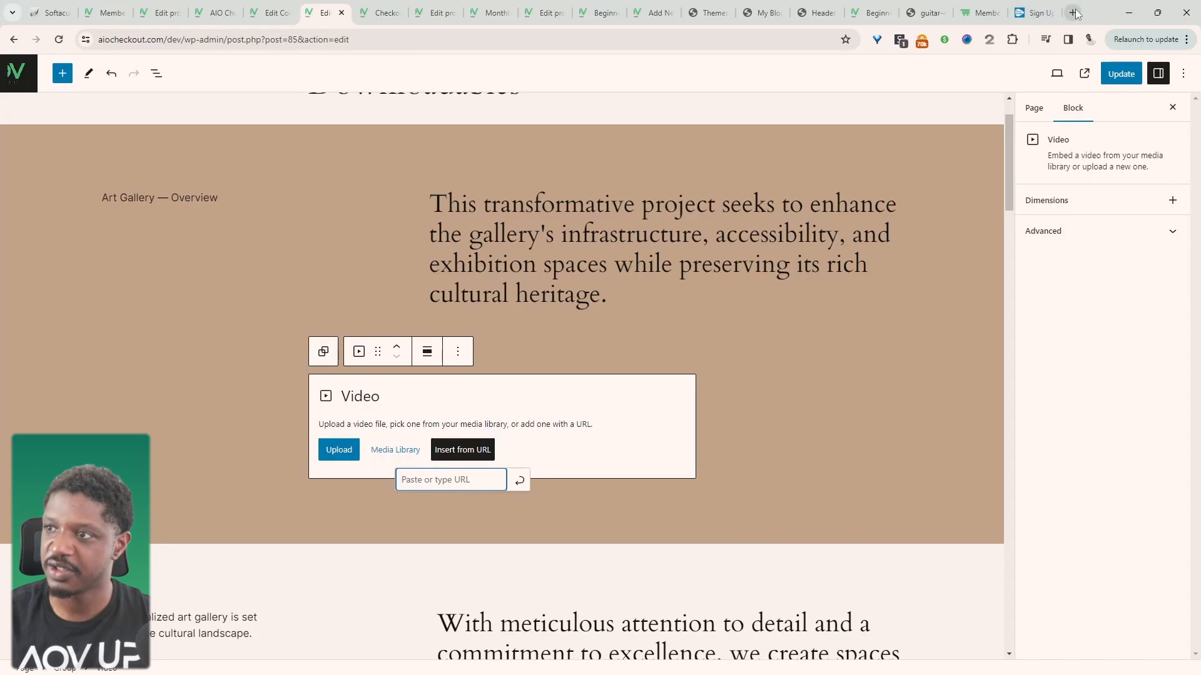
left_click(1072, 12)
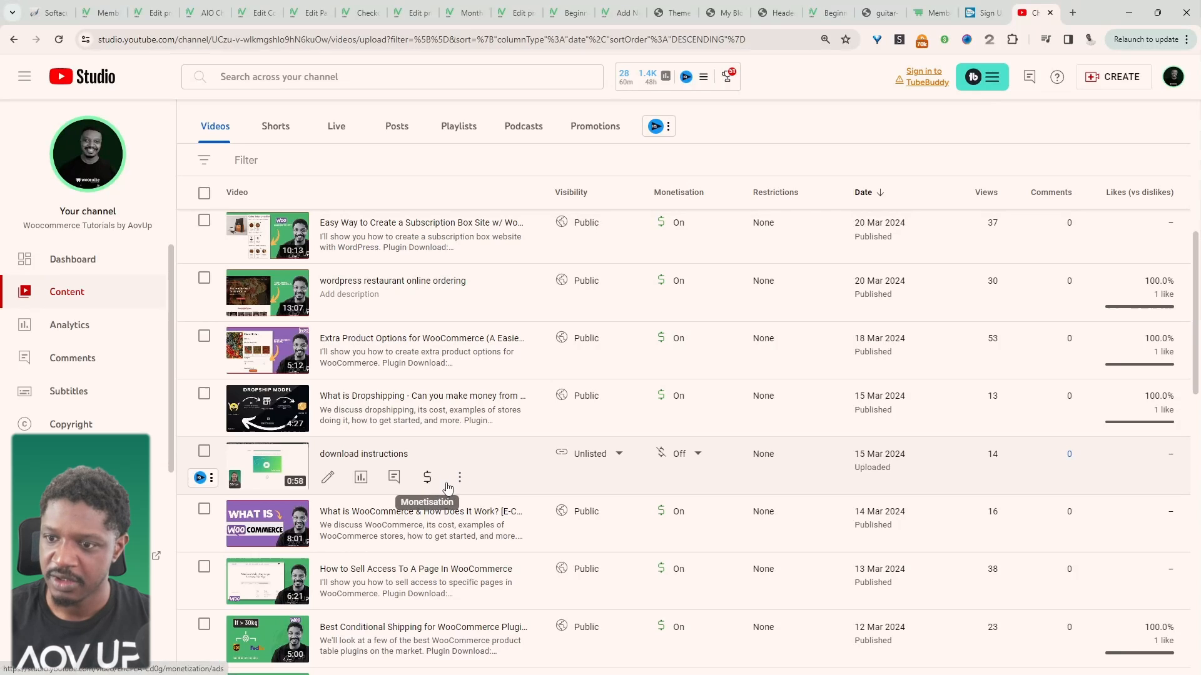
- Copy the shareable link for the unlisted 'download instructions' video from its options menu
left_click(460, 477)
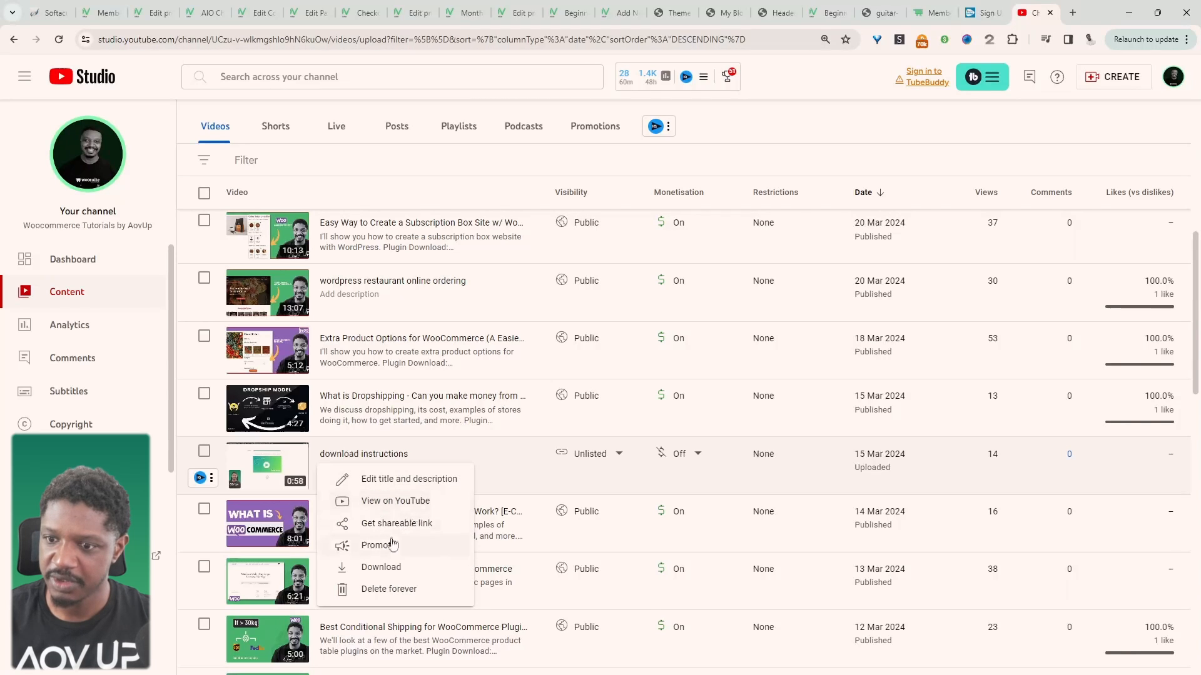
left_click(396, 523)
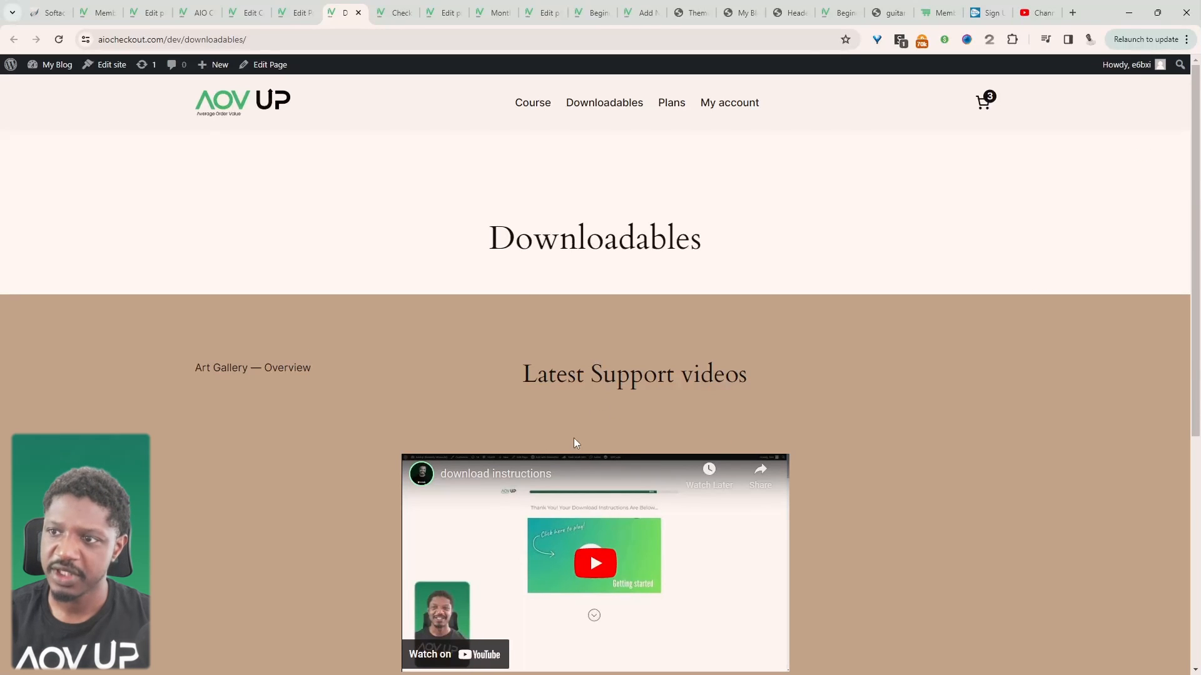
mouse_move(508, 313)
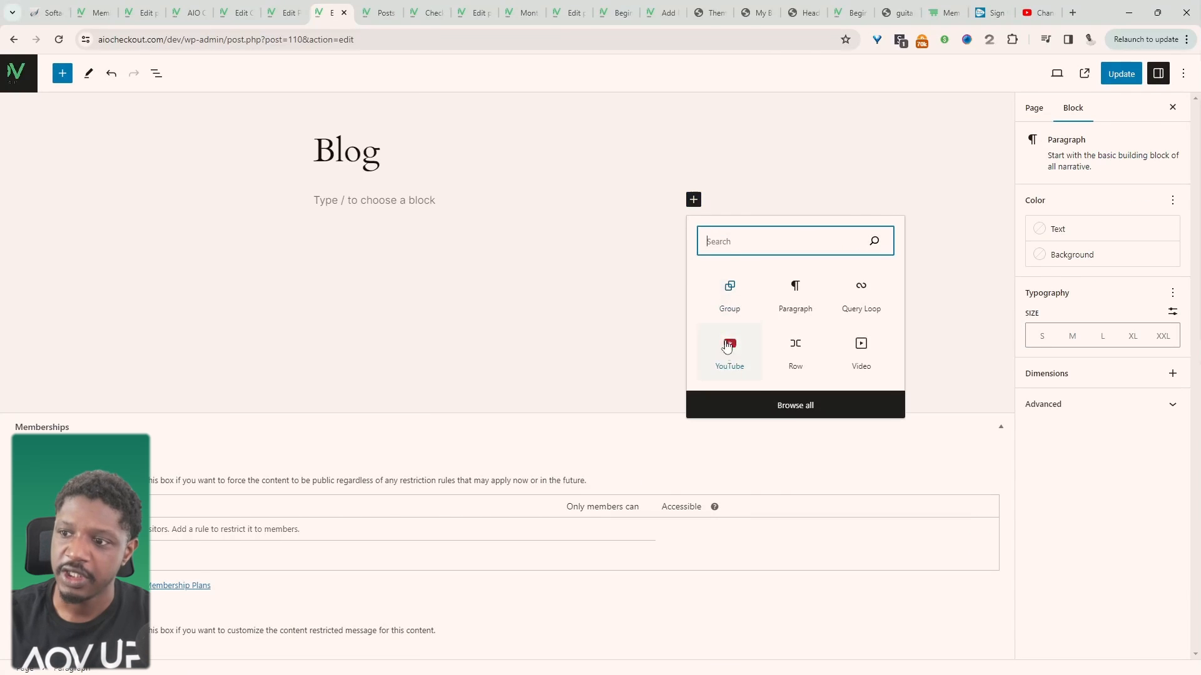
- Insert a Query Loop with the Standard pattern and set its Memberships rule to view
left_click(62, 73)
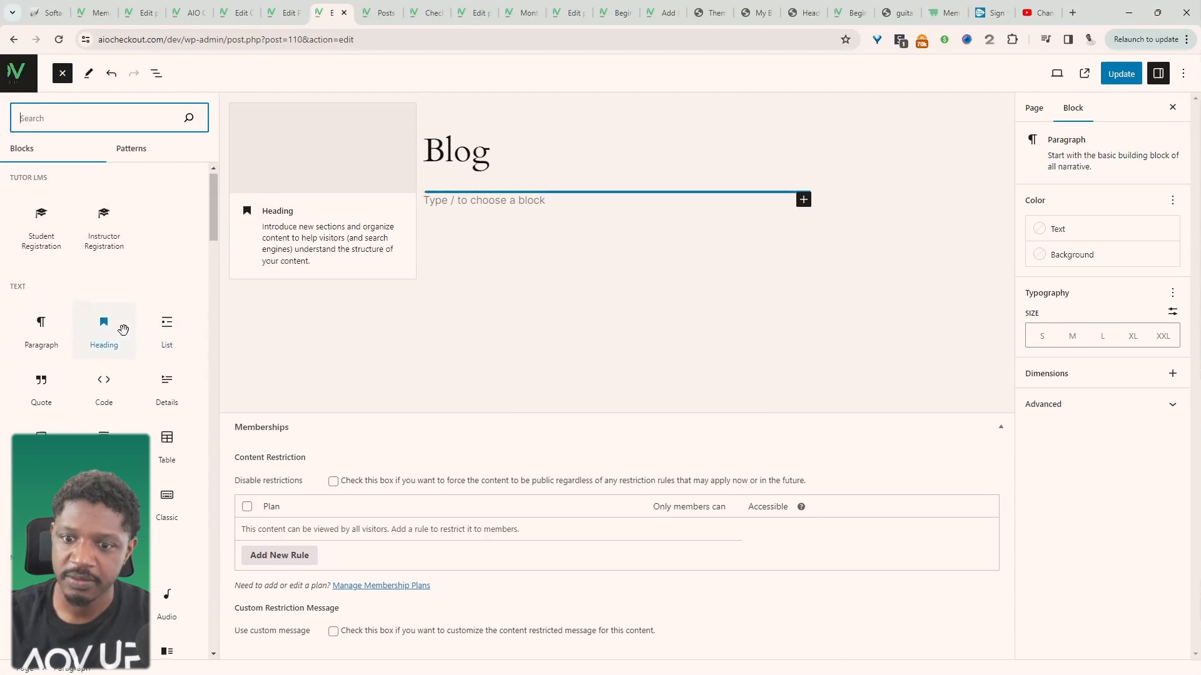
type("post")
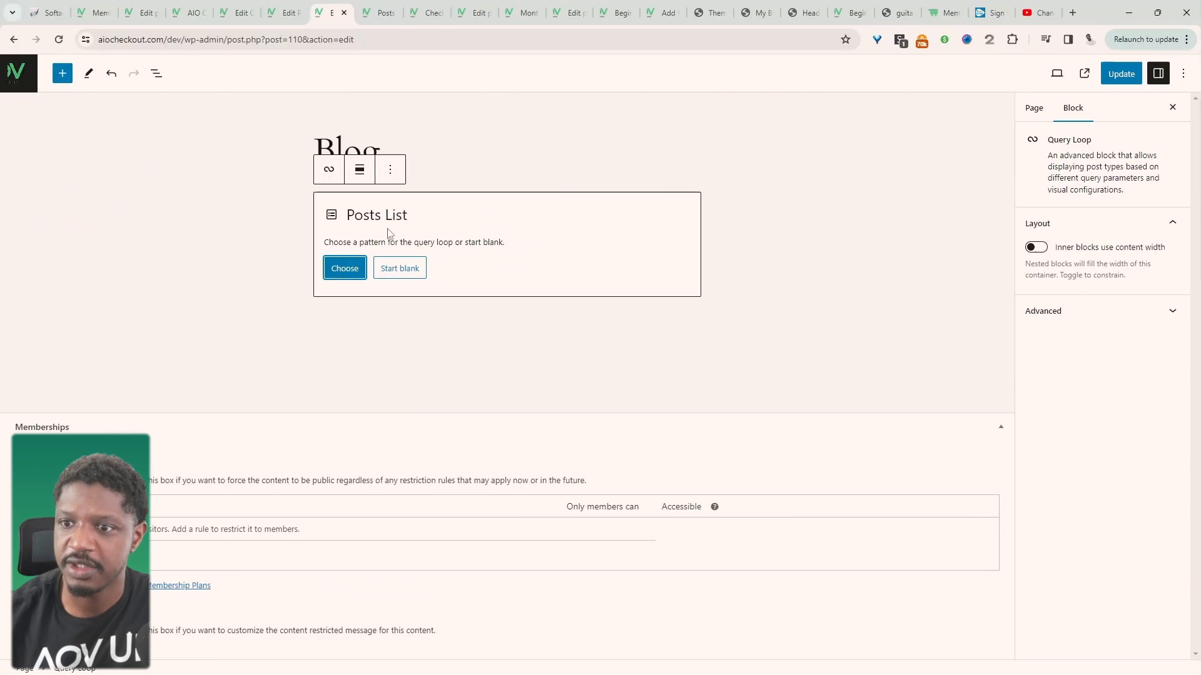
left_click(344, 269)
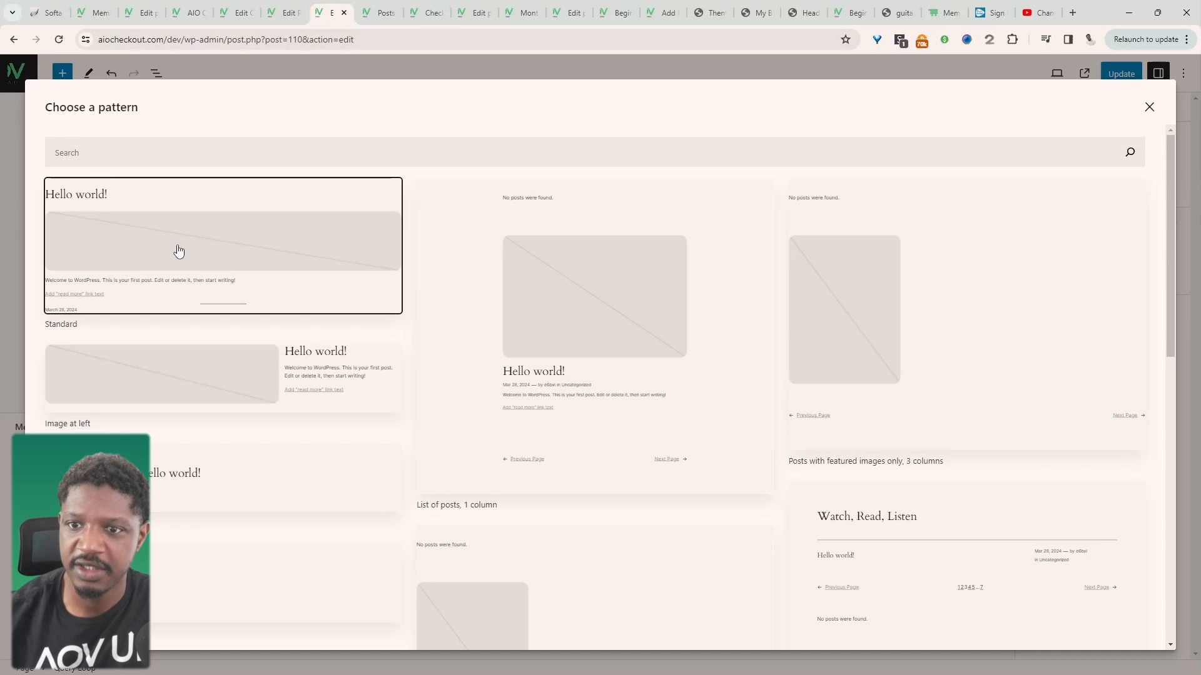
left_click(222, 245)
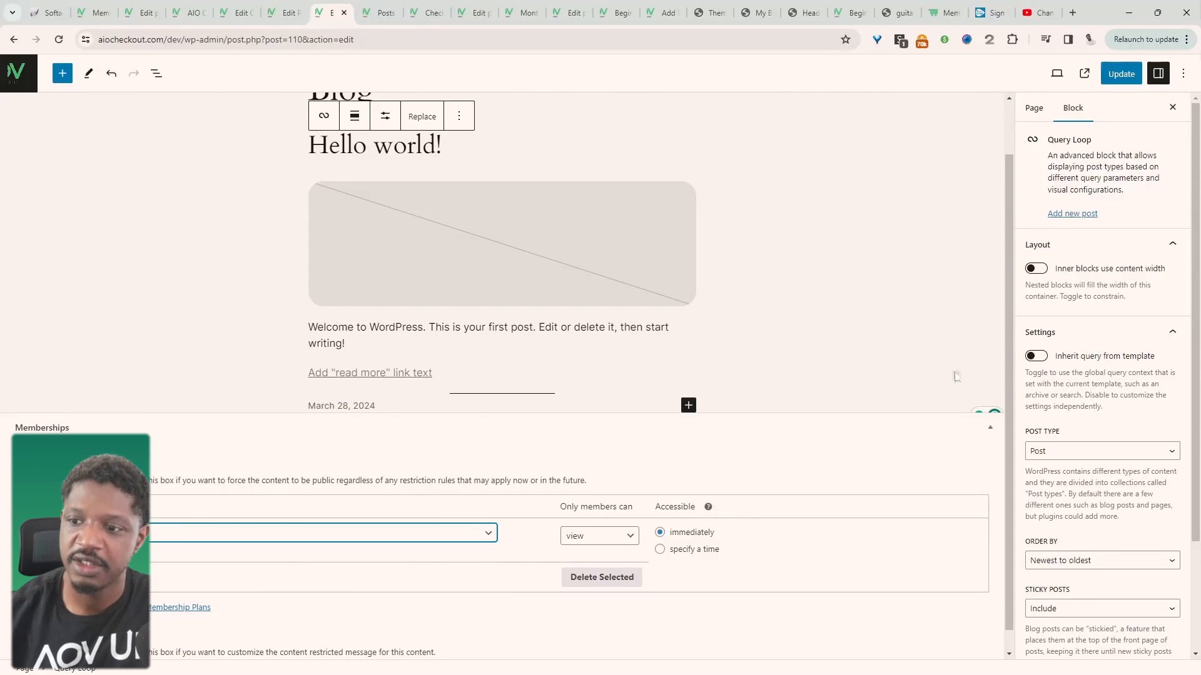
left_click(598, 535)
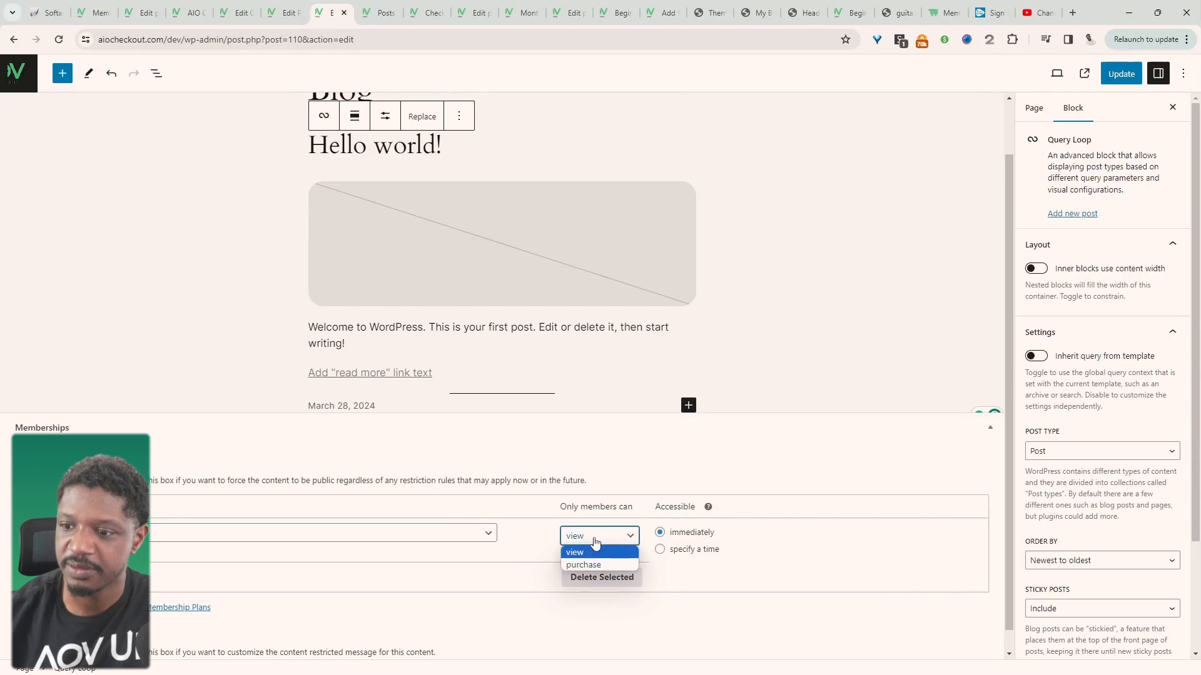
left_click(573, 552)
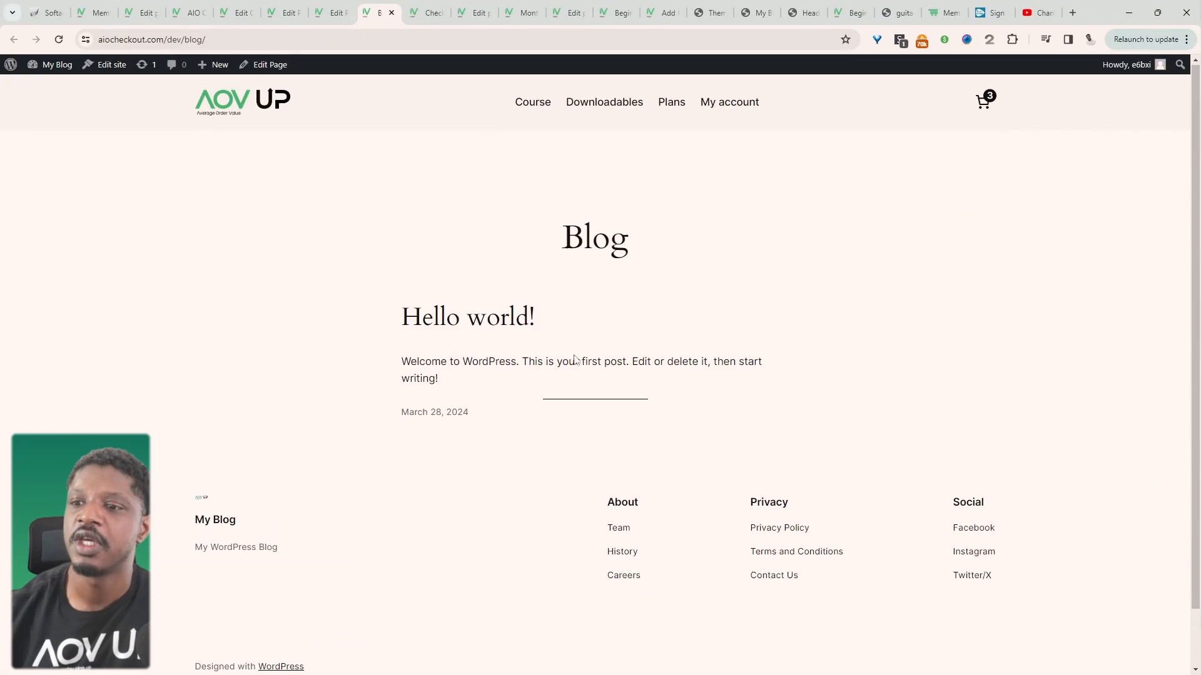
mouse_move(491, 384)
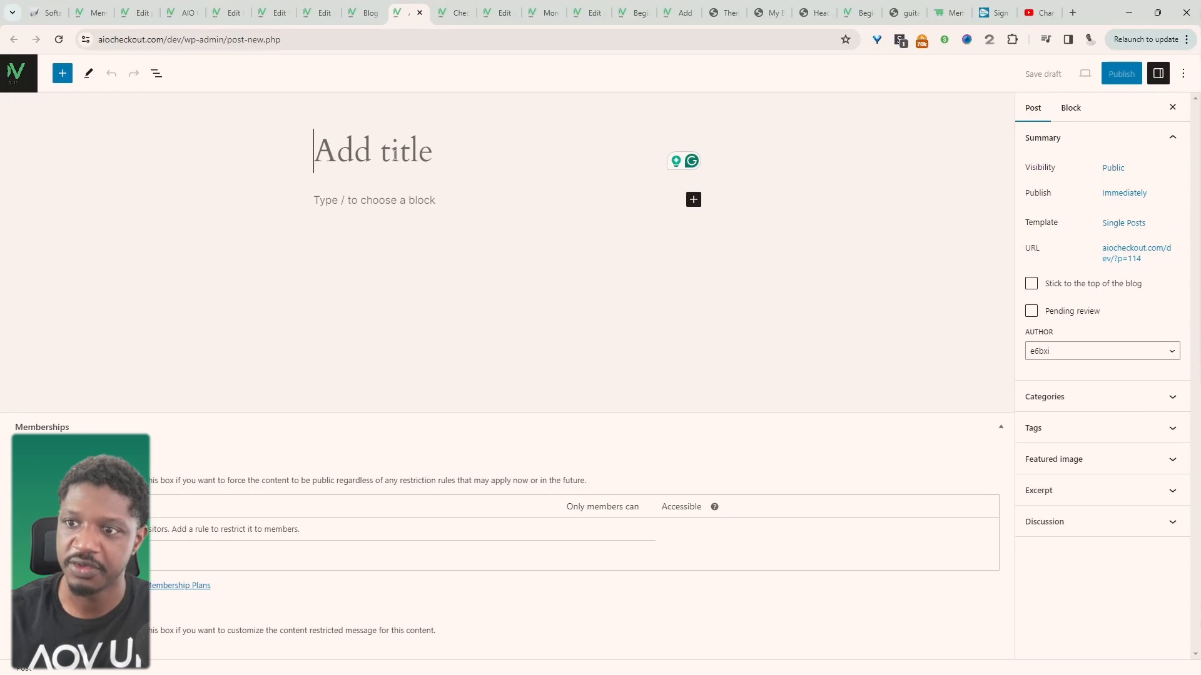
- Title the post 'January Video', review its Post settings and categories, and publish it
type("January Video")
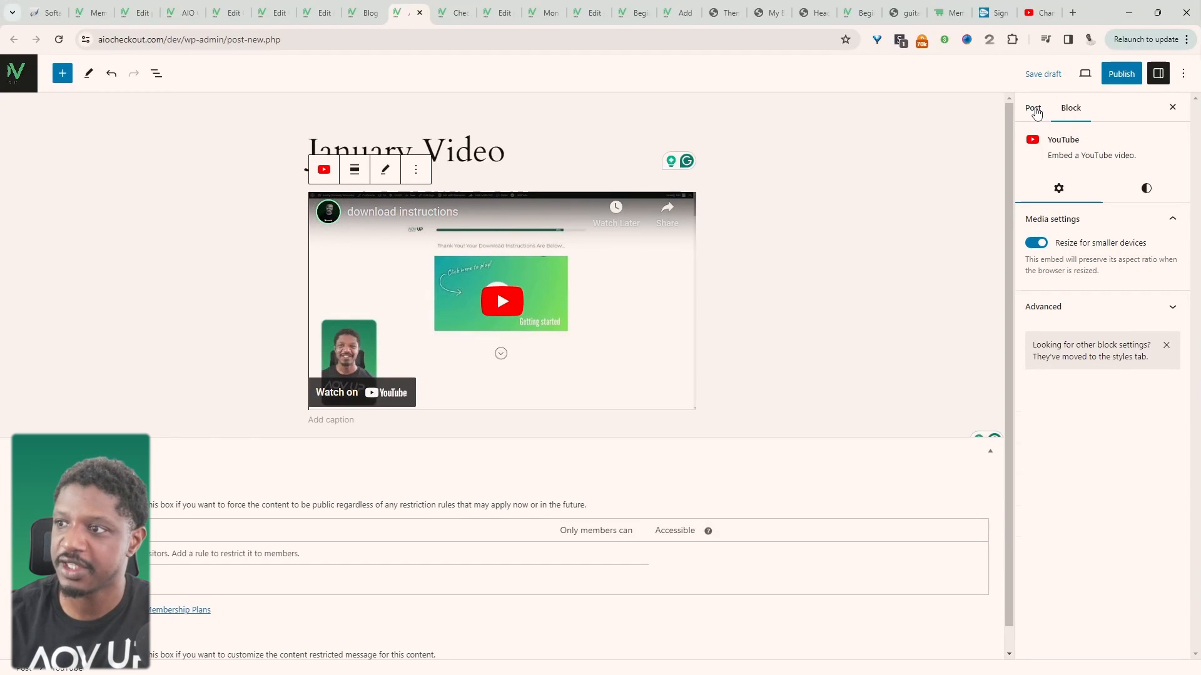
left_click(1032, 107)
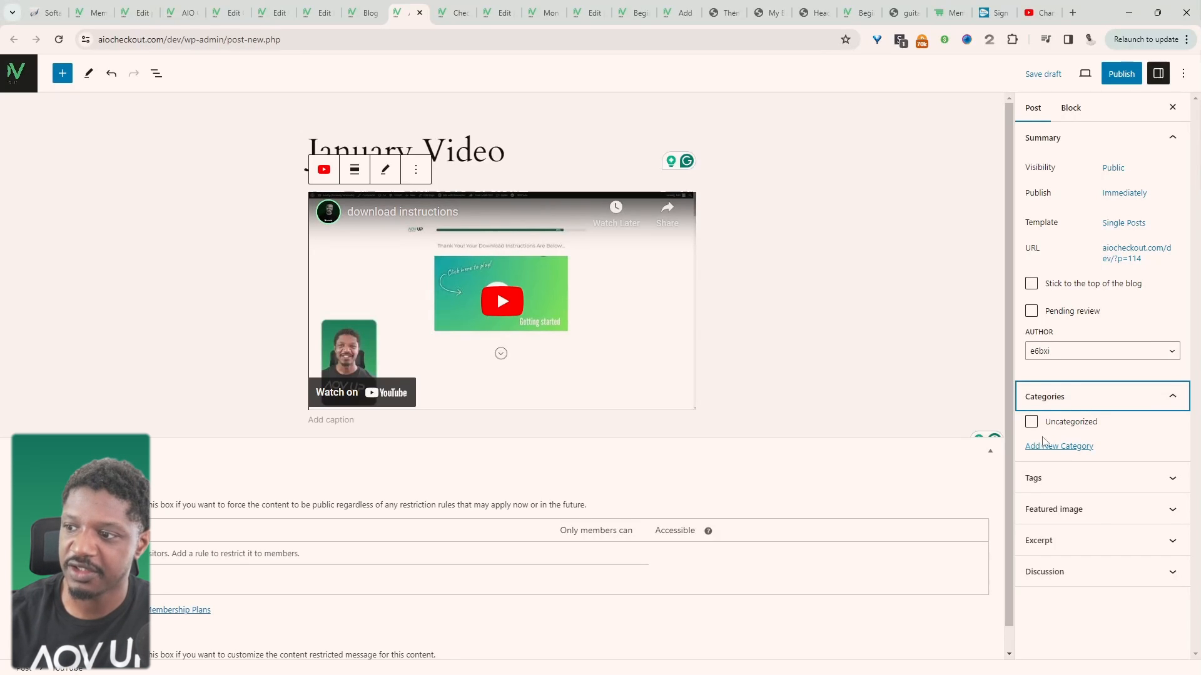
left_click(1031, 421)
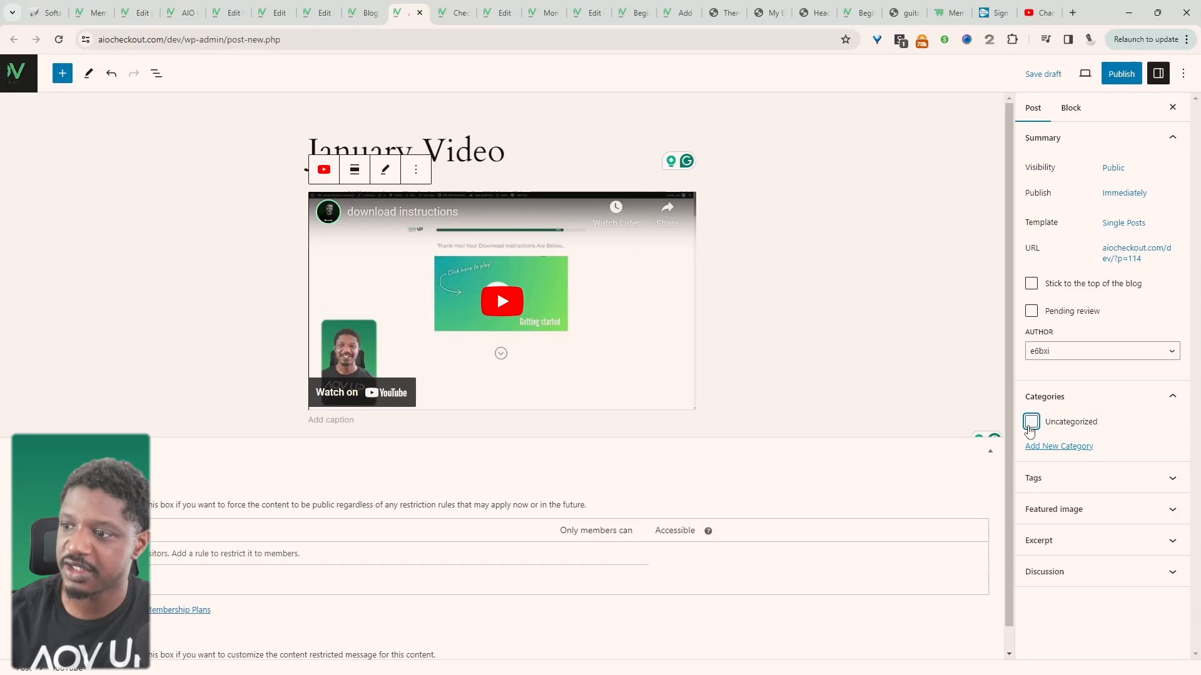
left_click(1121, 74)
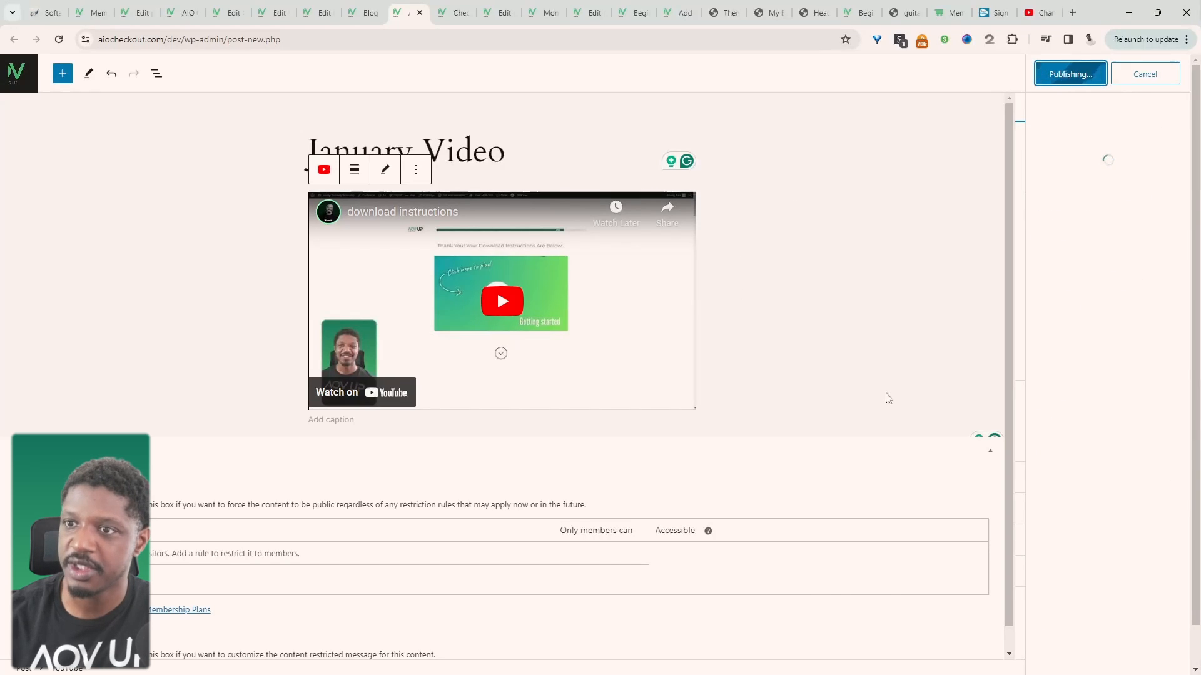
left_click(362, 13)
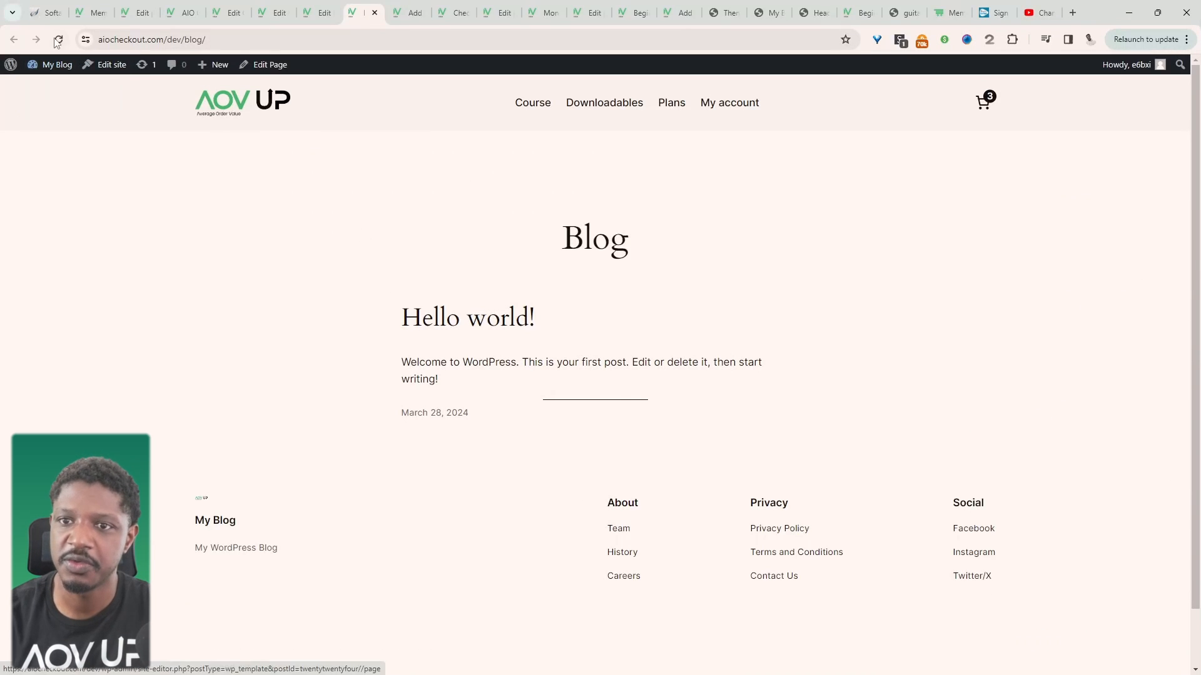
- Reload the Blog page to see January Video, then view it logged out for the Supporter message
left_click(58, 38)
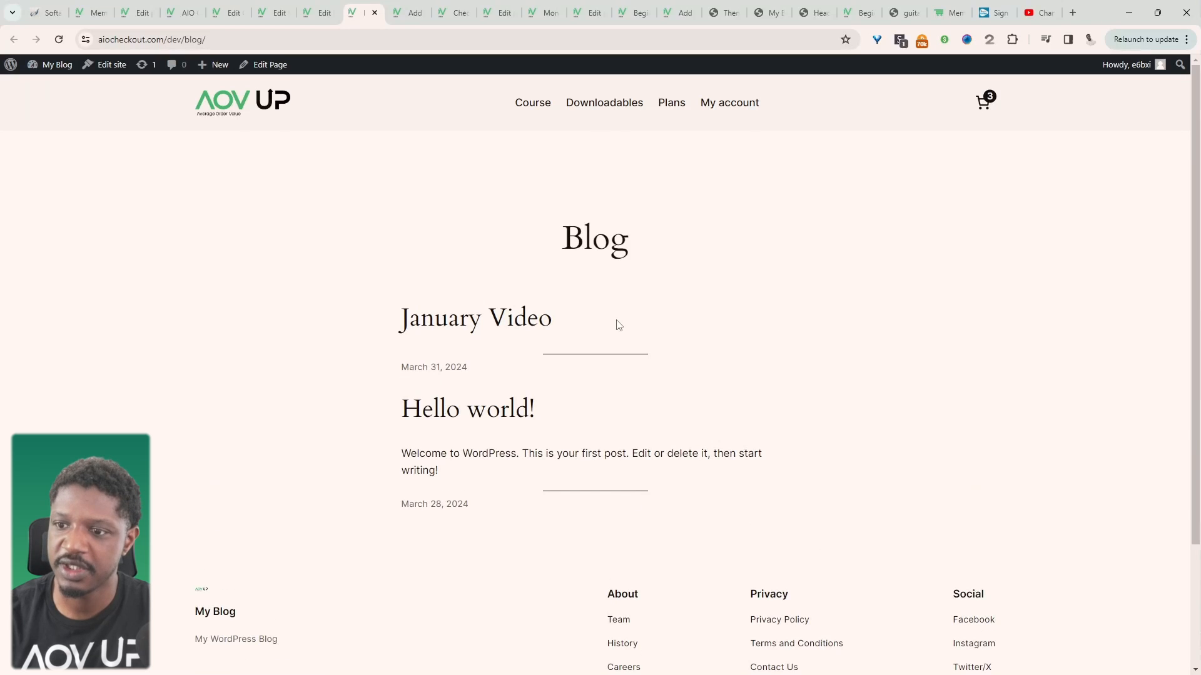
mouse_move(567, 358)
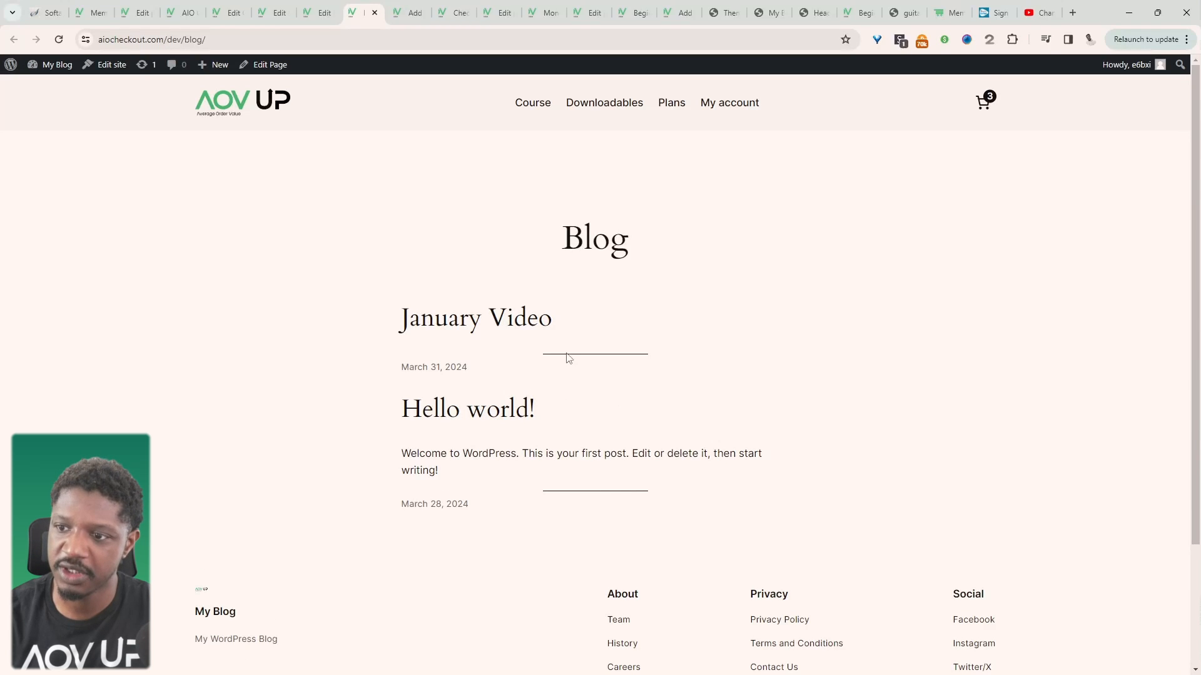
left_click(306, 38)
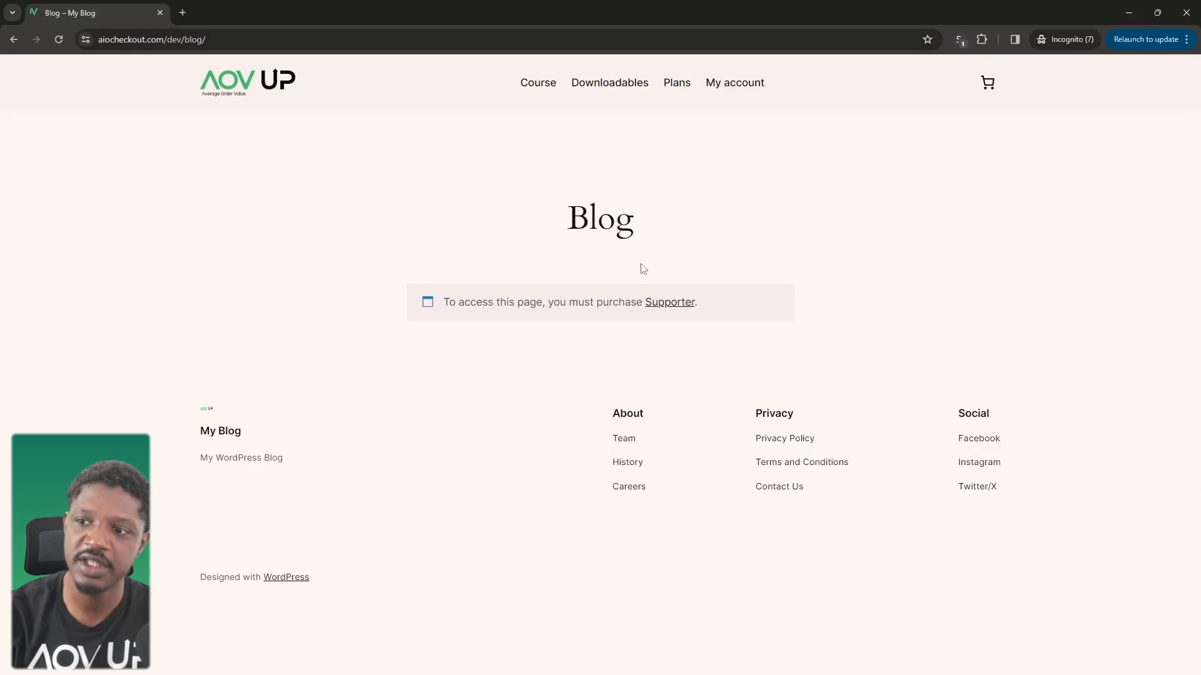
mouse_move(669, 302)
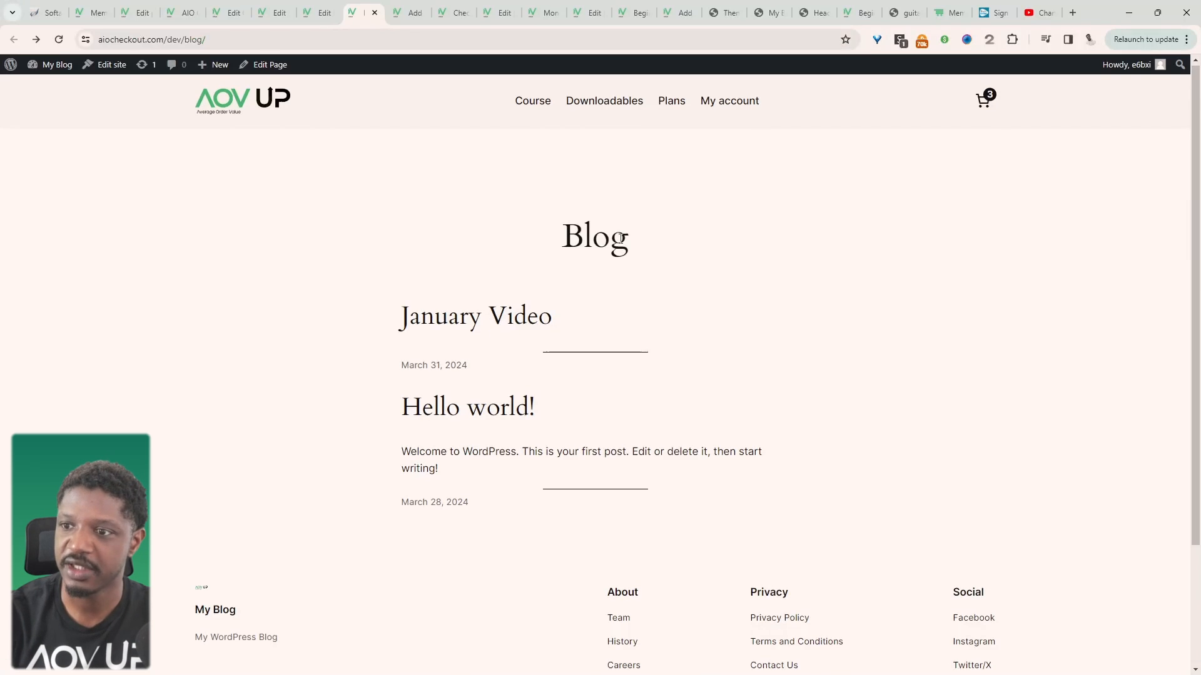
- Replace the 'Blog' page title with 'Exclusive' by accepting the suggested word
double_click(593, 236)
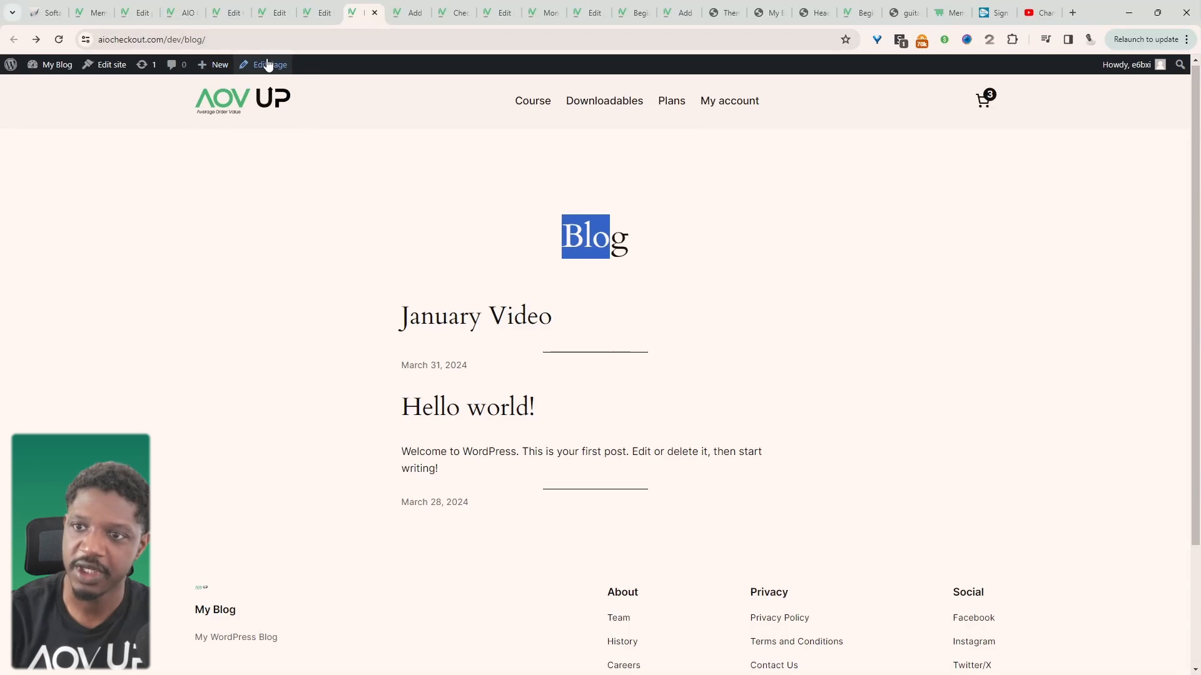
left_click(269, 65)
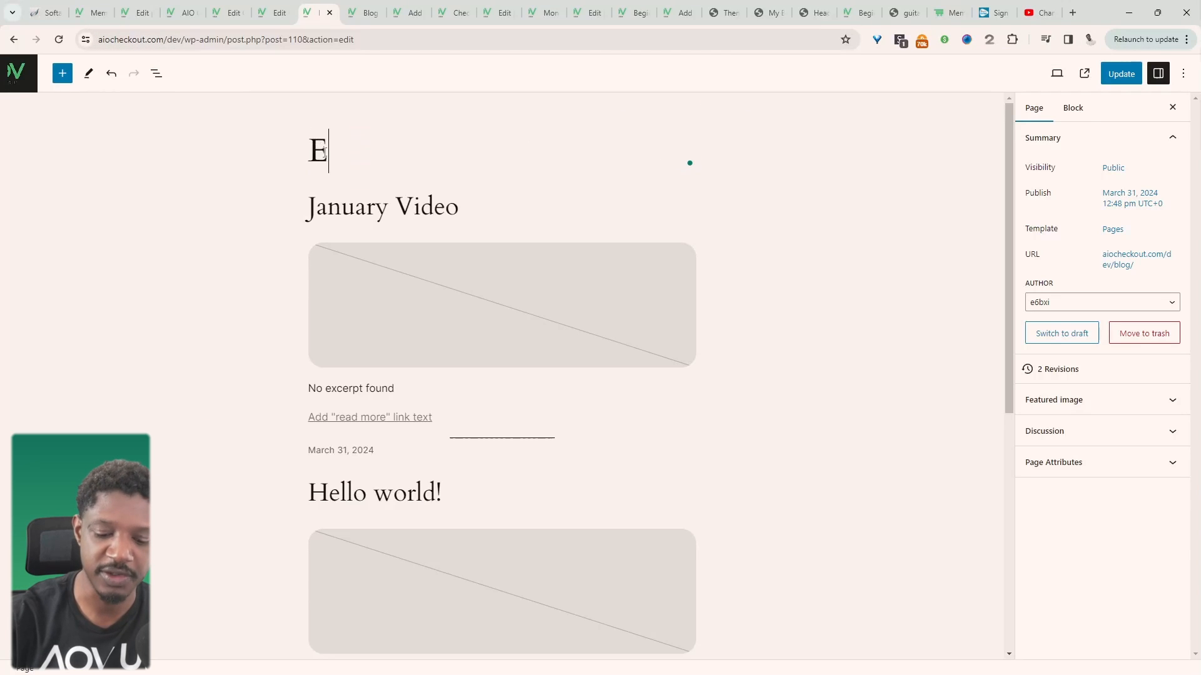
type("xclu")
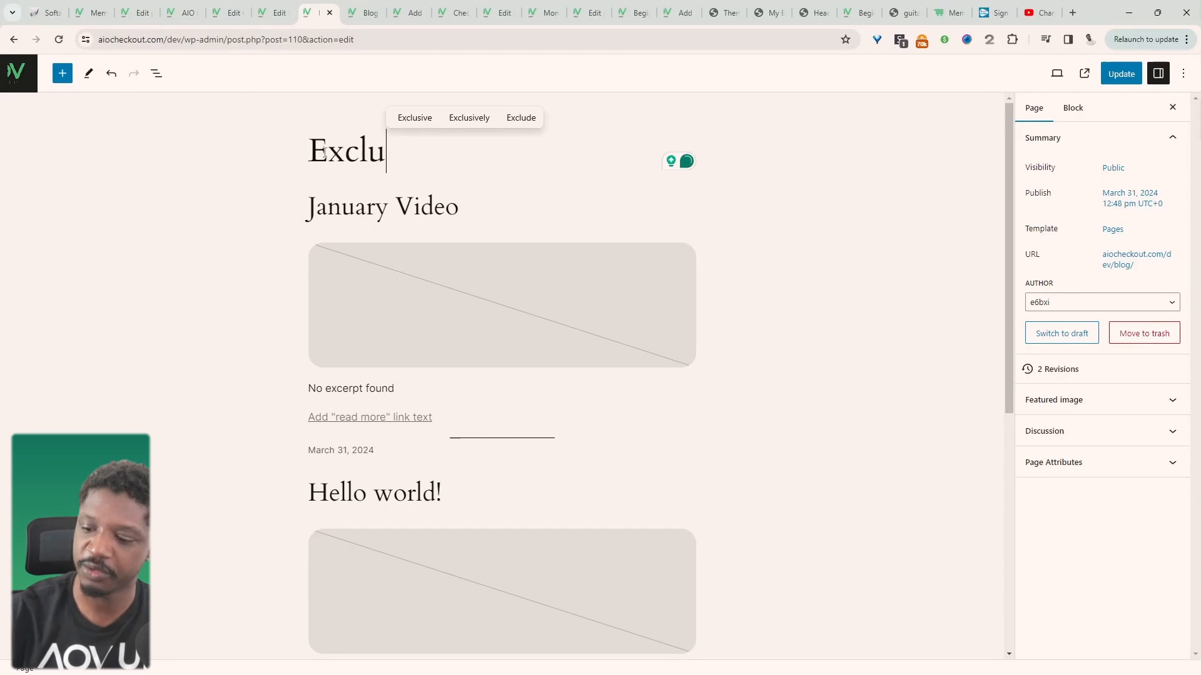
left_click(1120, 73)
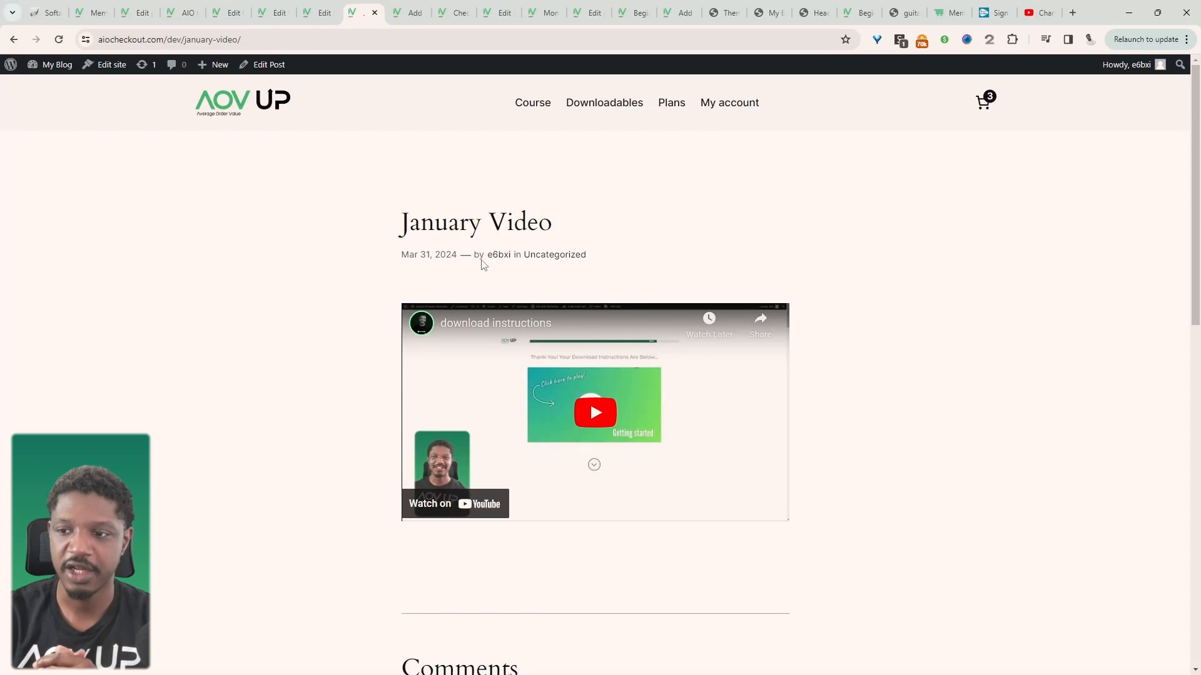
mouse_move(376, 336)
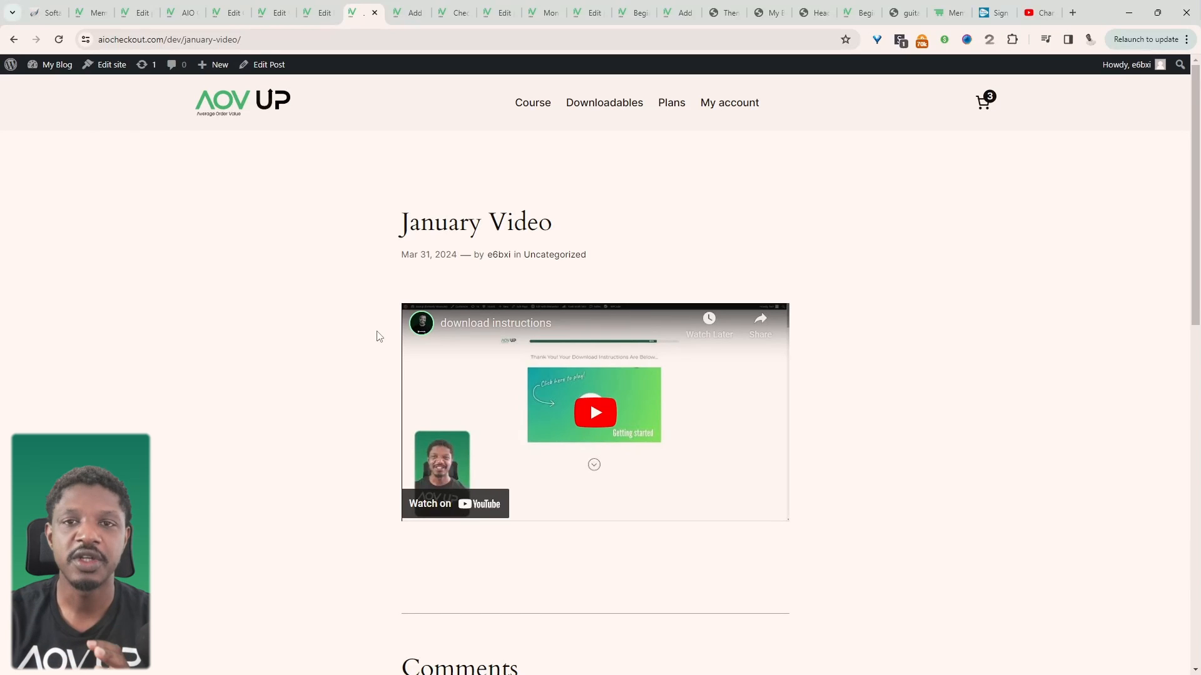